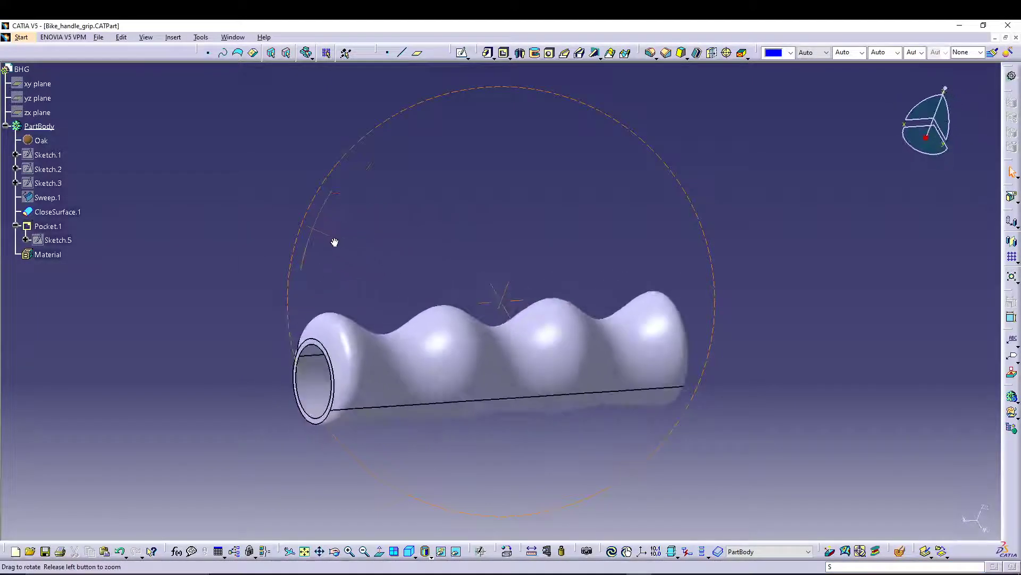
# Step: Orbit the grip, switch to Wireframe and Surface Design, and cancel a Sweep
pyautogui.moveTo(334, 242); pyautogui.dragTo(700, 174)
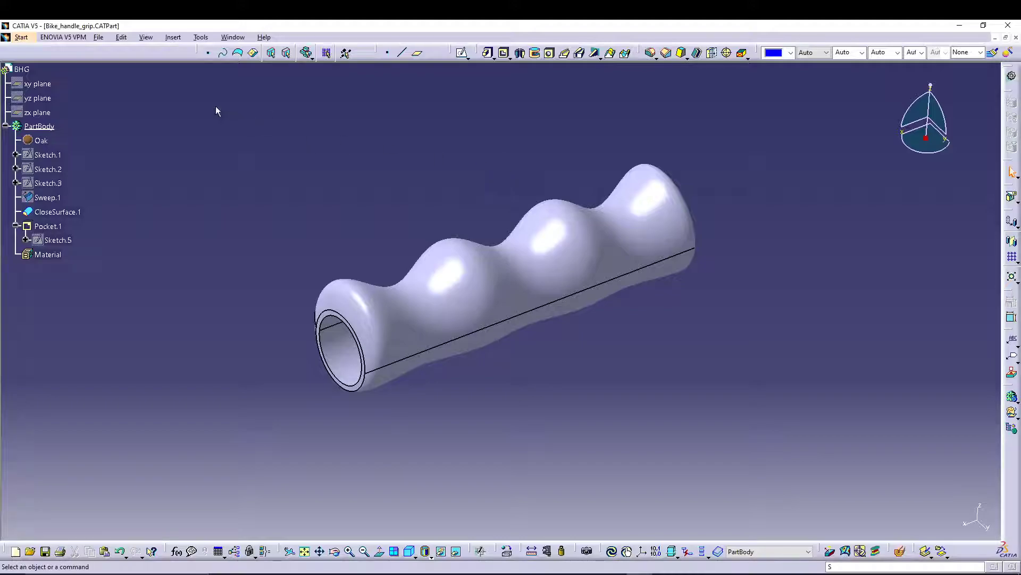
pyautogui.click(20, 36)
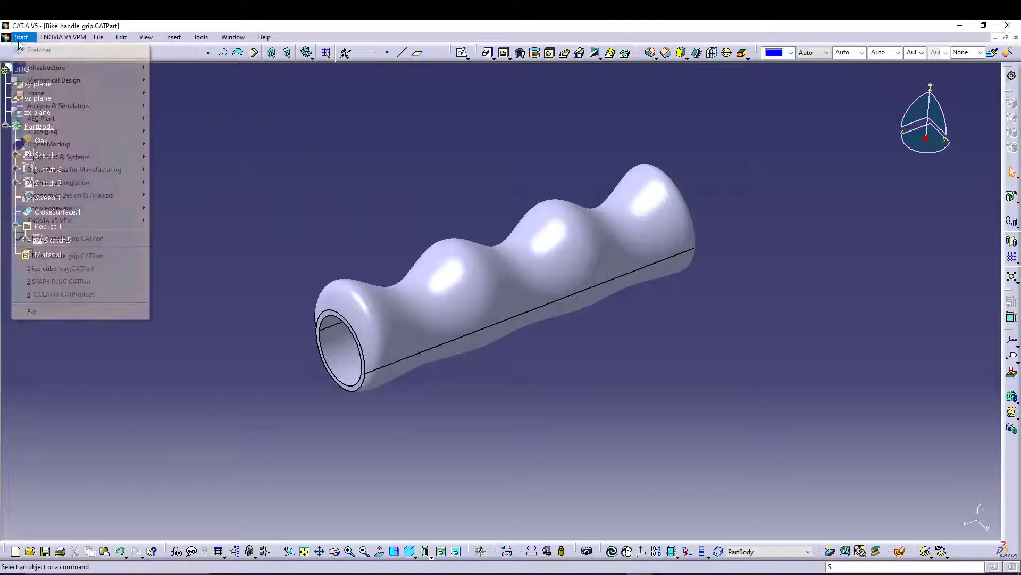
pyautogui.moveTo(53, 80)
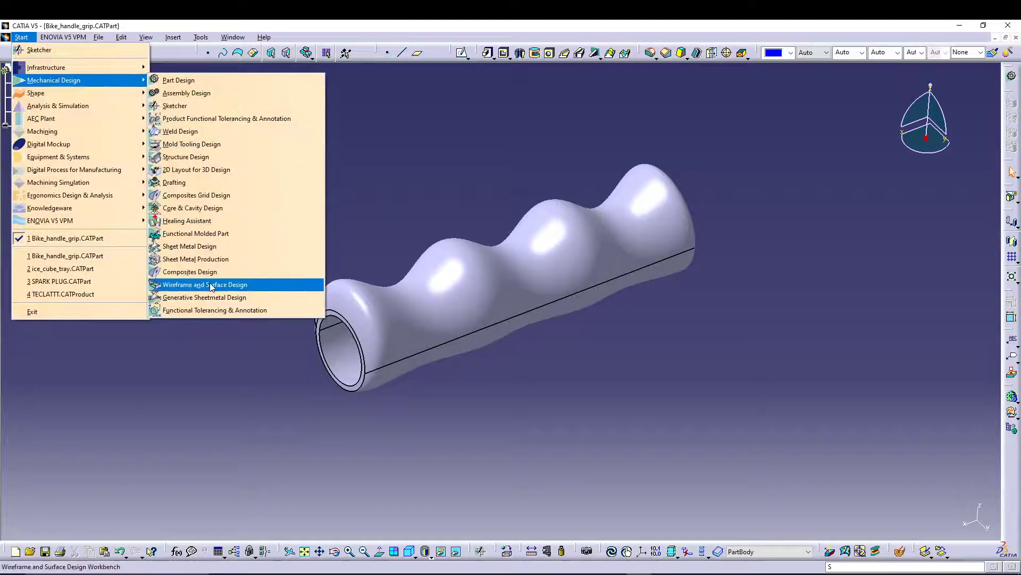
pyautogui.click(205, 284)
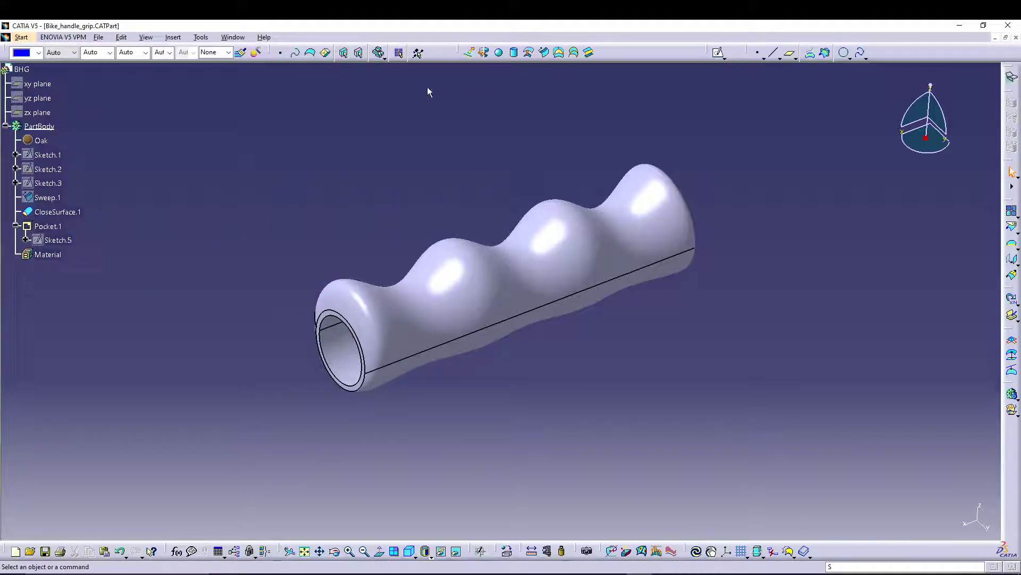
pyautogui.moveTo(531, 52)
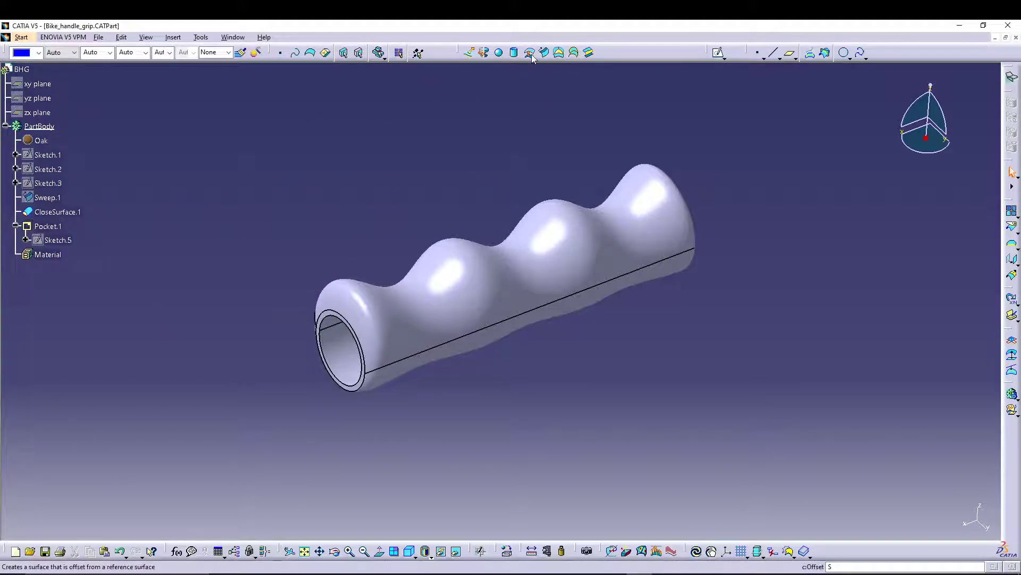
pyautogui.moveTo(543, 53)
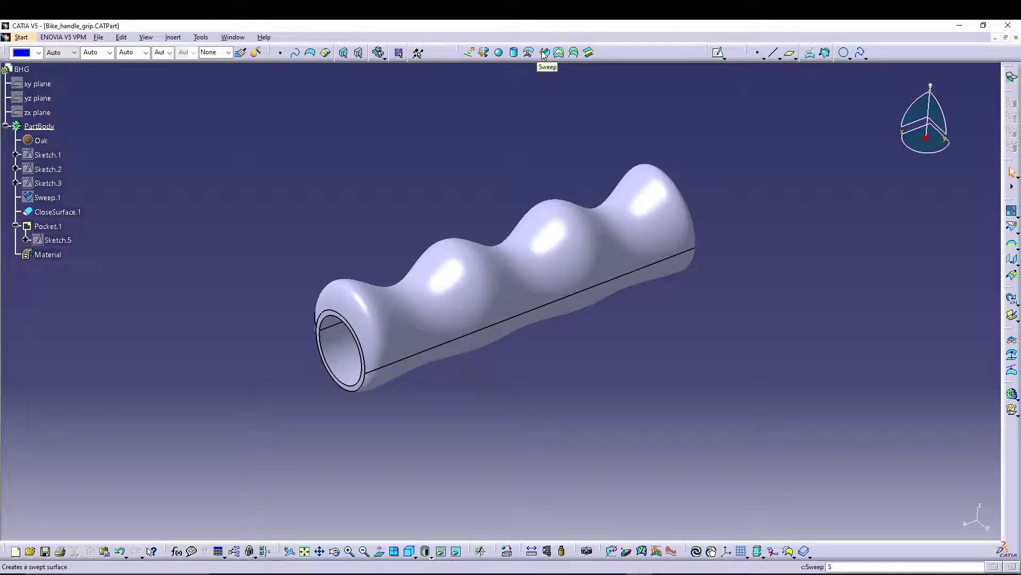
pyautogui.click(544, 53)
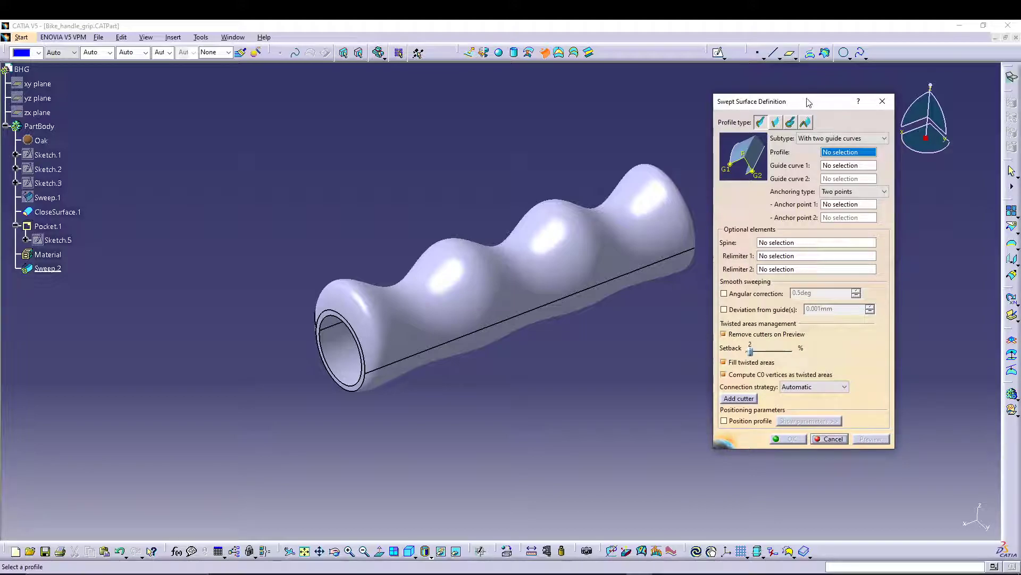
pyautogui.moveTo(813, 103)
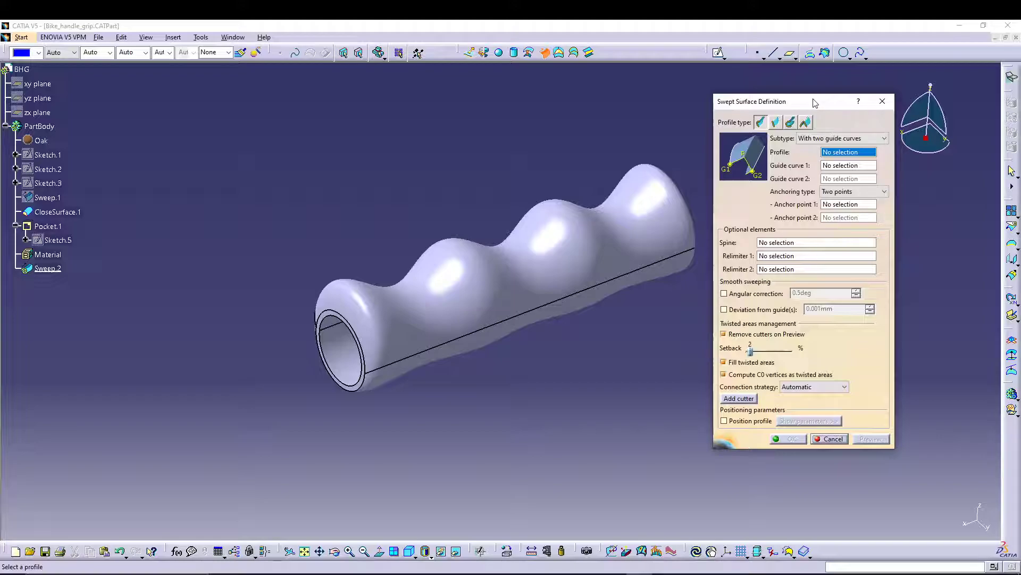
pyautogui.click(829, 438)
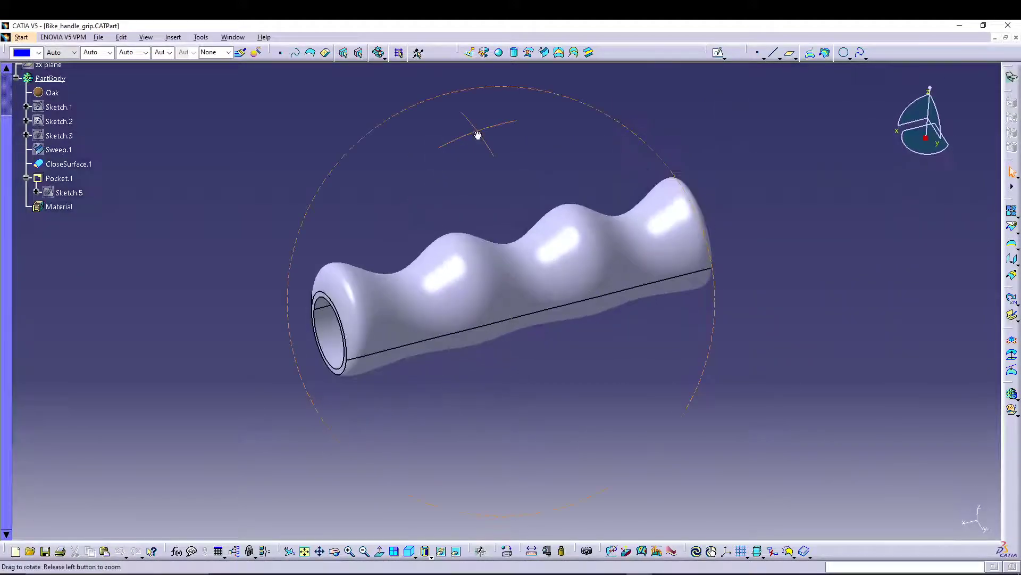
# Step: Orbit to view the wavy top, then close Bike_handle_grip.CATPart
pyautogui.moveTo(477, 135); pyautogui.dragTo(526, 181)
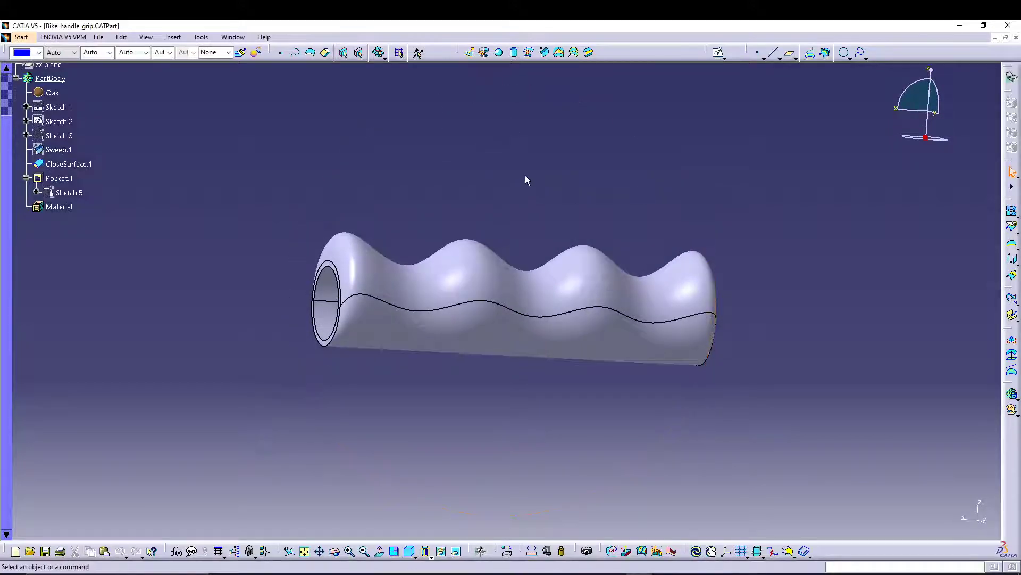
pyautogui.moveTo(525, 180); pyautogui.dragTo(511, 170)
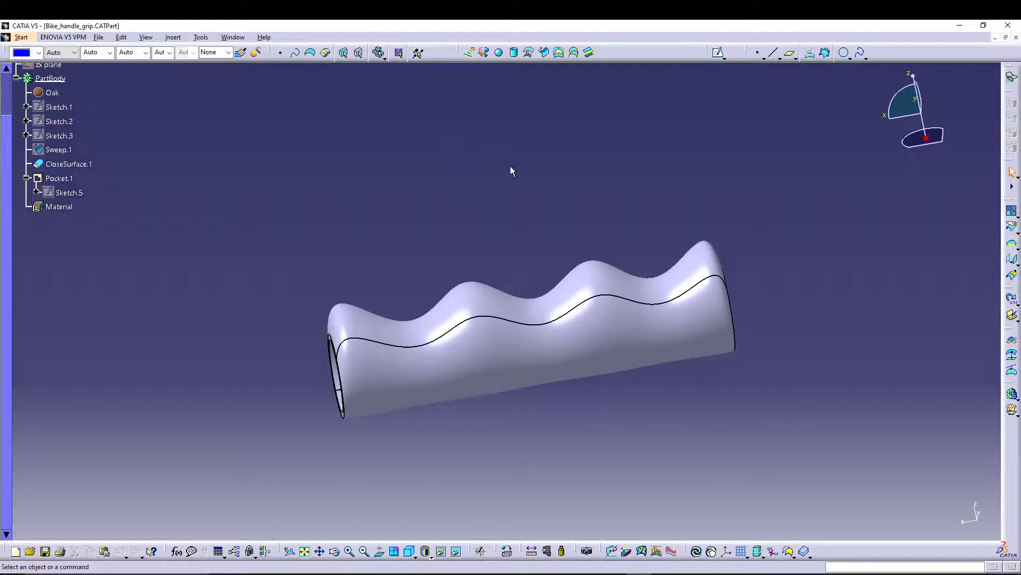
pyautogui.click(1013, 26)
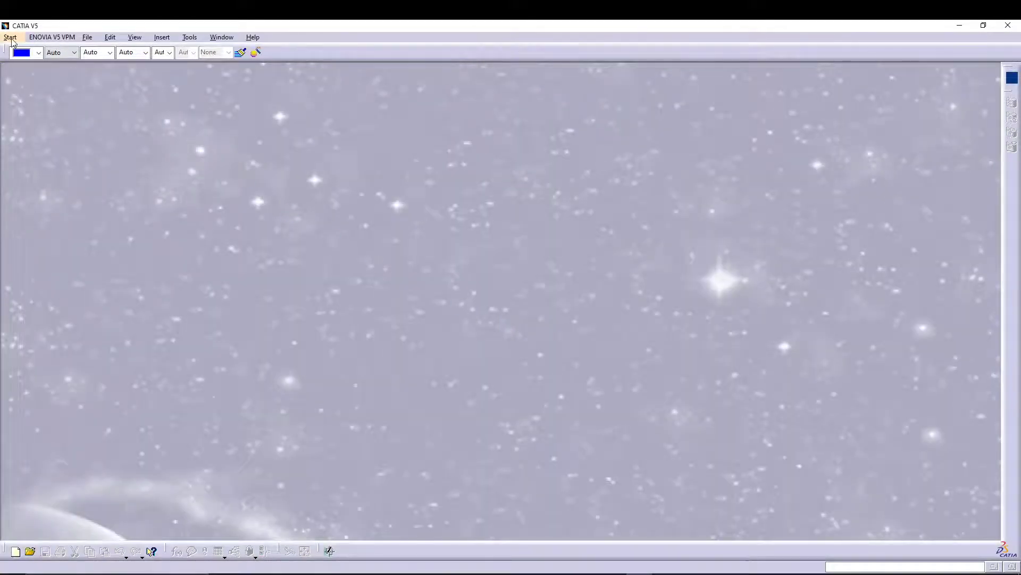
# Step: Create the new part Part1 from a design workbench and confirm the New Part dialog
pyautogui.click(10, 37)
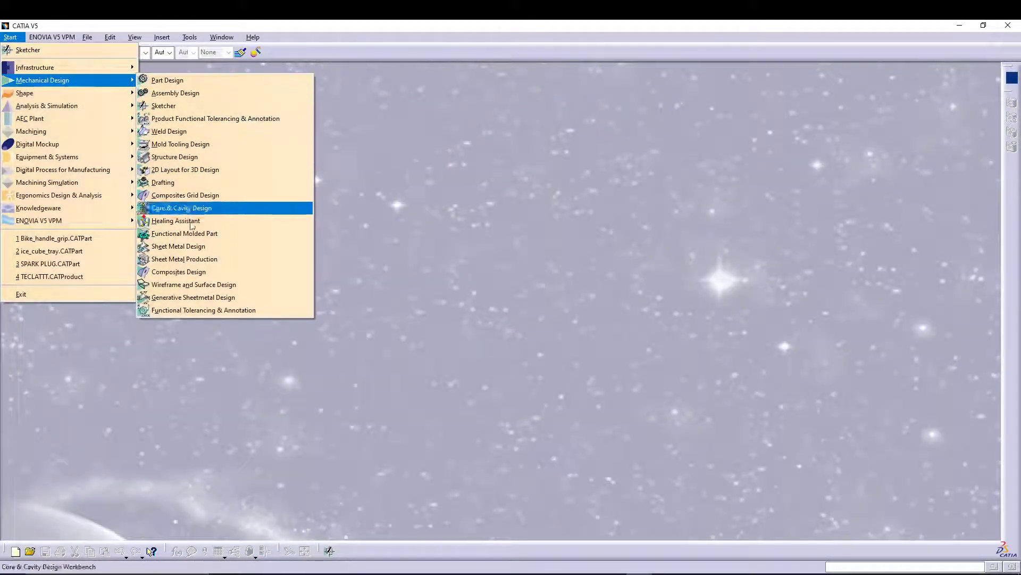
pyautogui.click(166, 79)
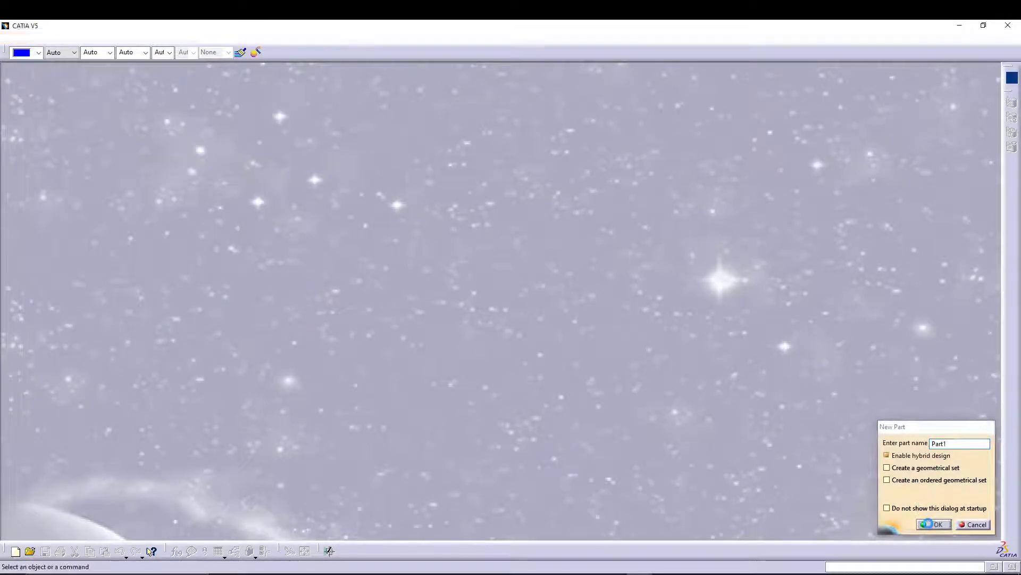
pyautogui.click(936, 523)
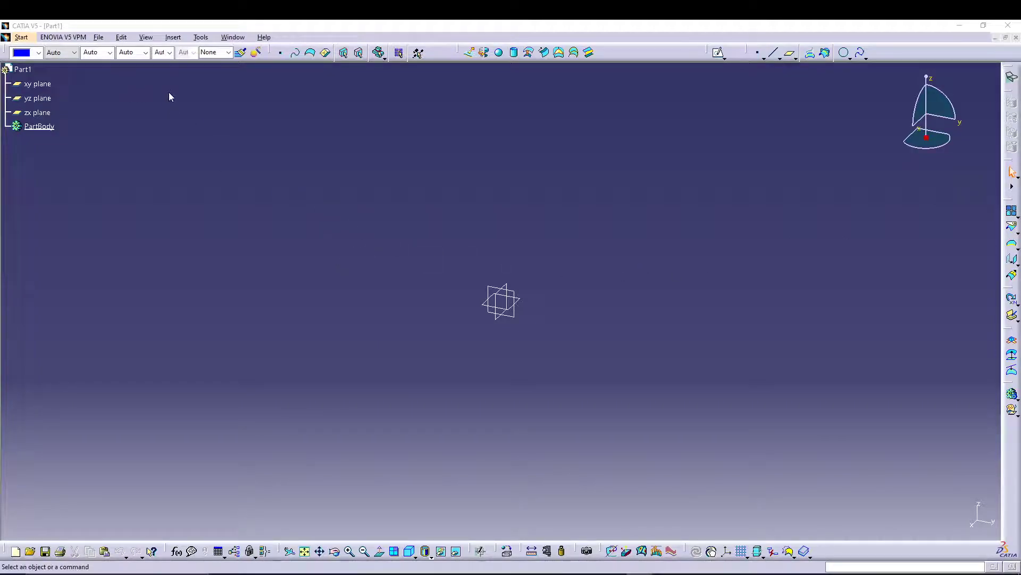
pyautogui.moveTo(283, 288)
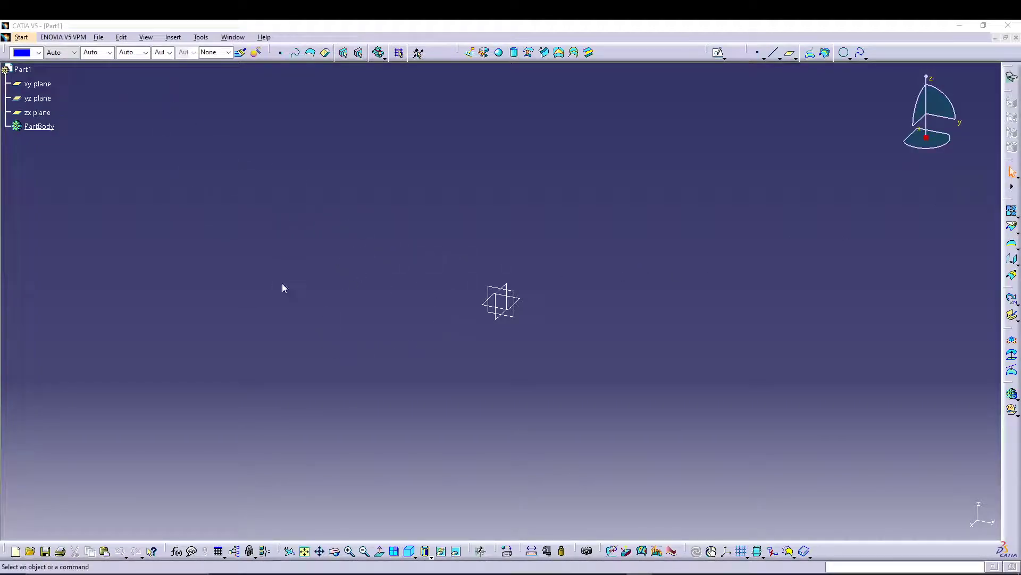
# Step: Select the yz plane and enter the Sketcher on it
pyautogui.click(37, 98)
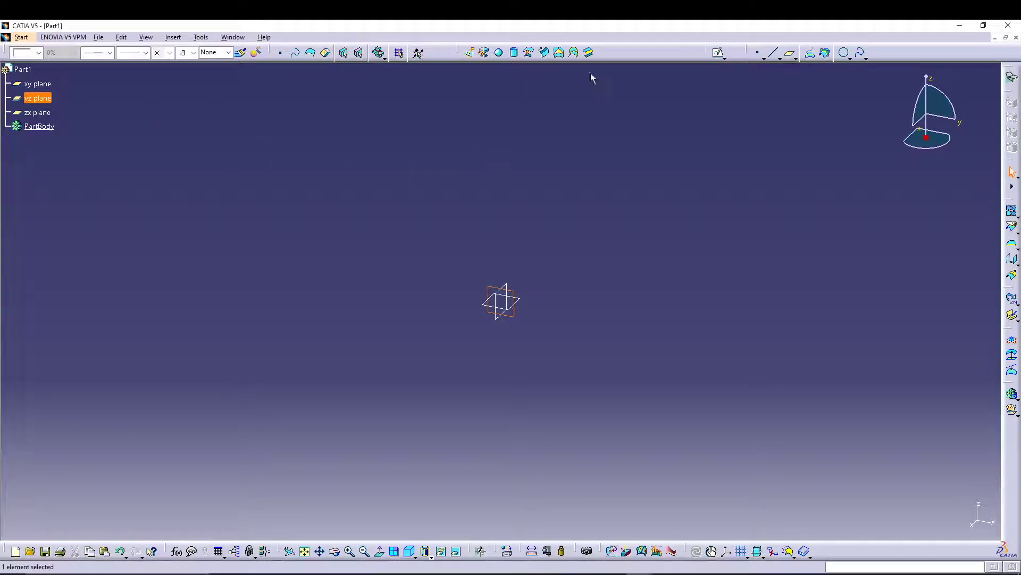
pyautogui.click(718, 53)
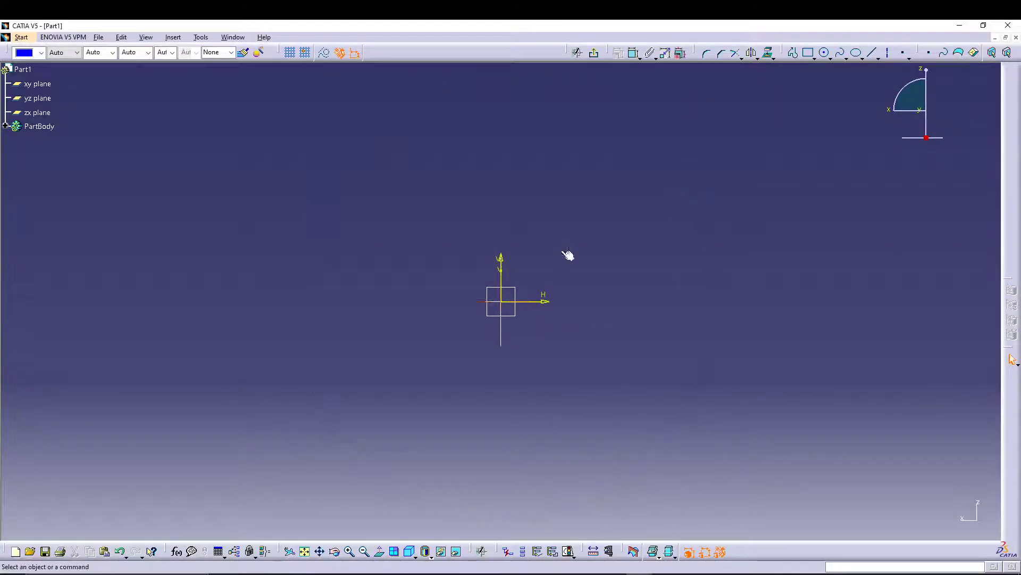
# Step: Set the horizontal line's length dimension and project the vertical edge into the sketch
pyautogui.moveTo(500, 301); pyautogui.dragTo(303, 269)
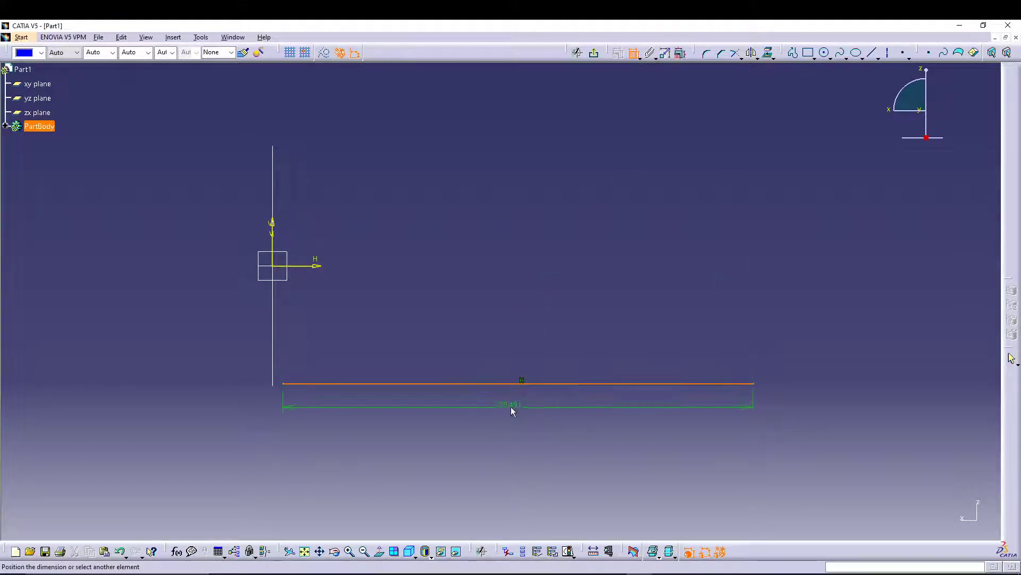
pyautogui.doubleClick(510, 404)
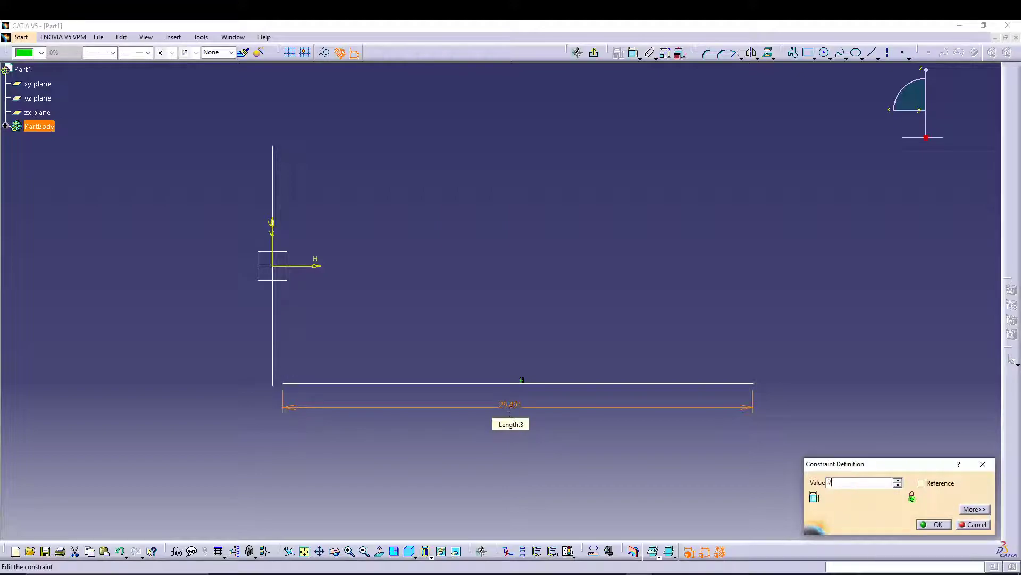
pyautogui.click(938, 524)
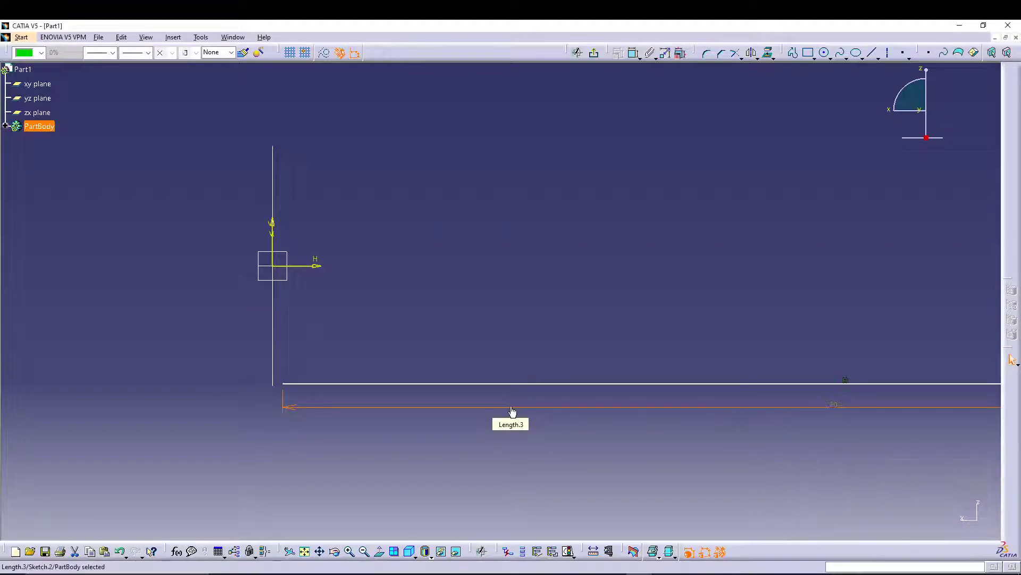
pyautogui.moveTo(401, 533)
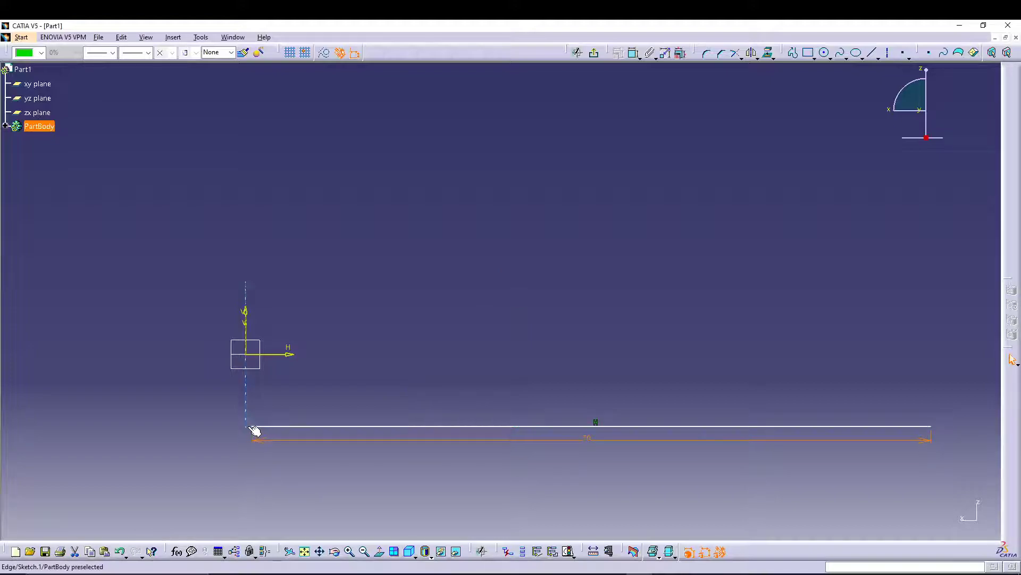
pyautogui.click(255, 427)
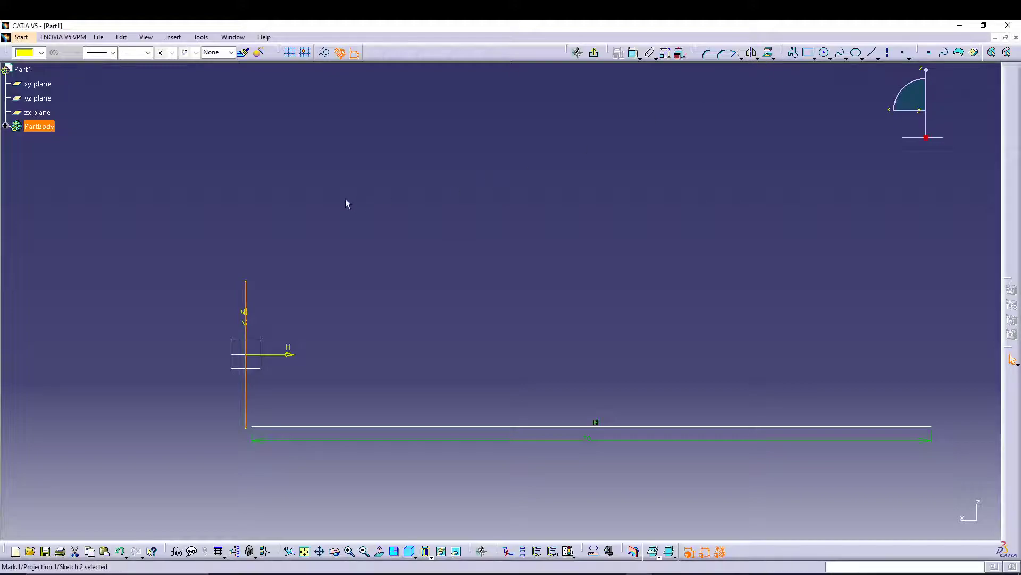
pyautogui.moveTo(329, 53)
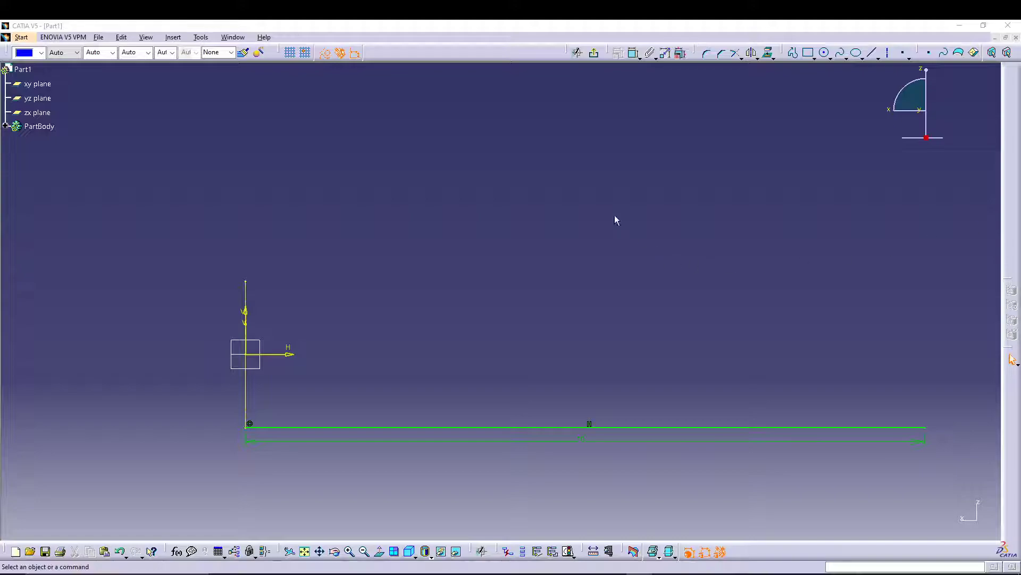
pyautogui.moveTo(716, 85)
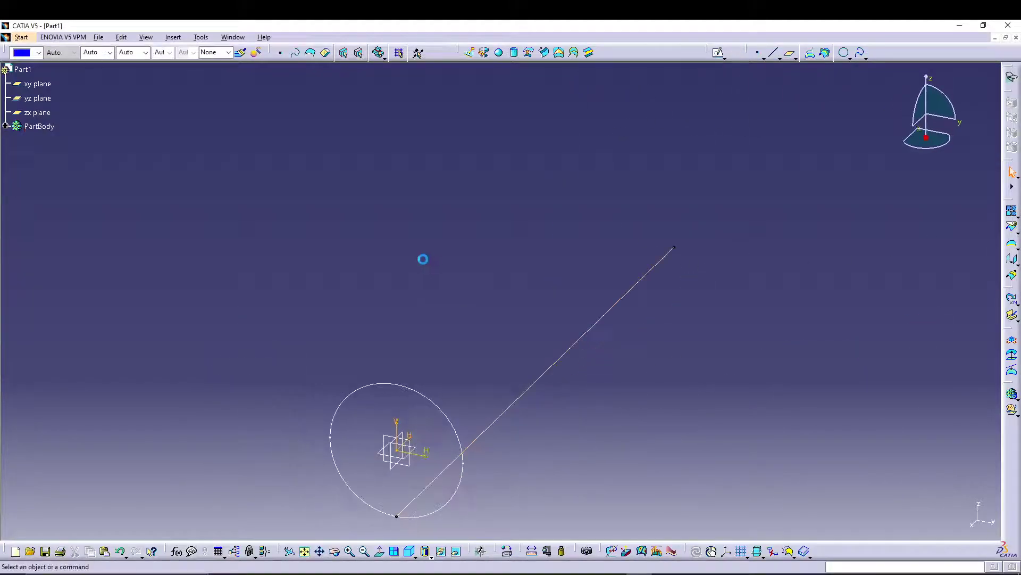
pyautogui.moveTo(162, 137)
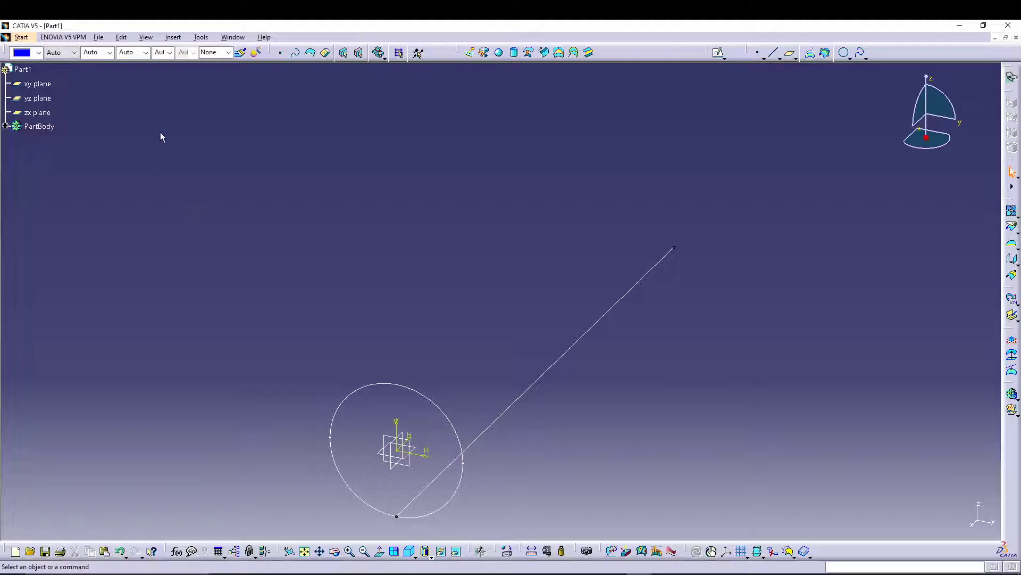
pyautogui.moveTo(656, 180)
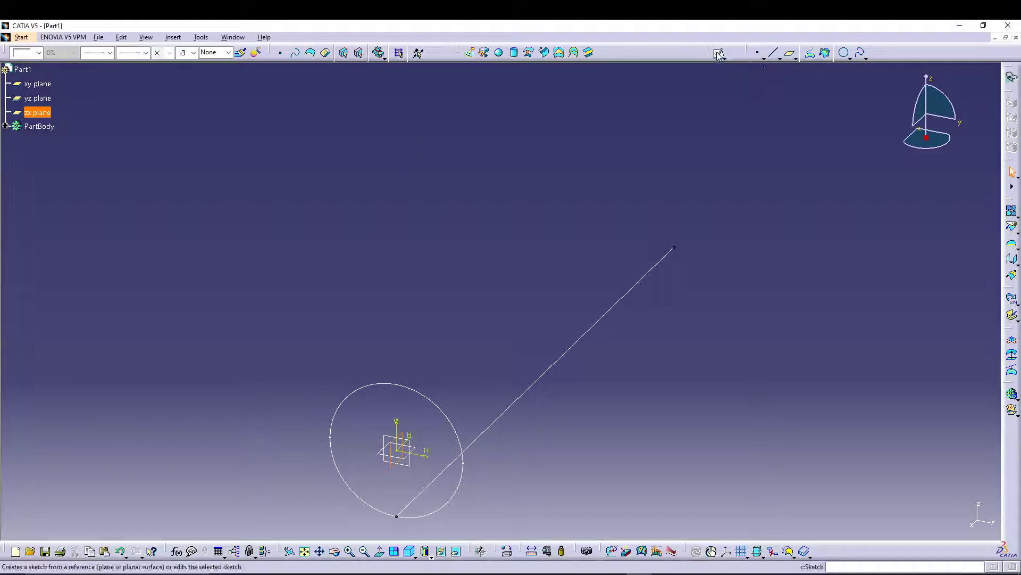
# Step: Start a sketch on the zx plane with a 70 mm horizontal construction line
pyautogui.click(719, 52)
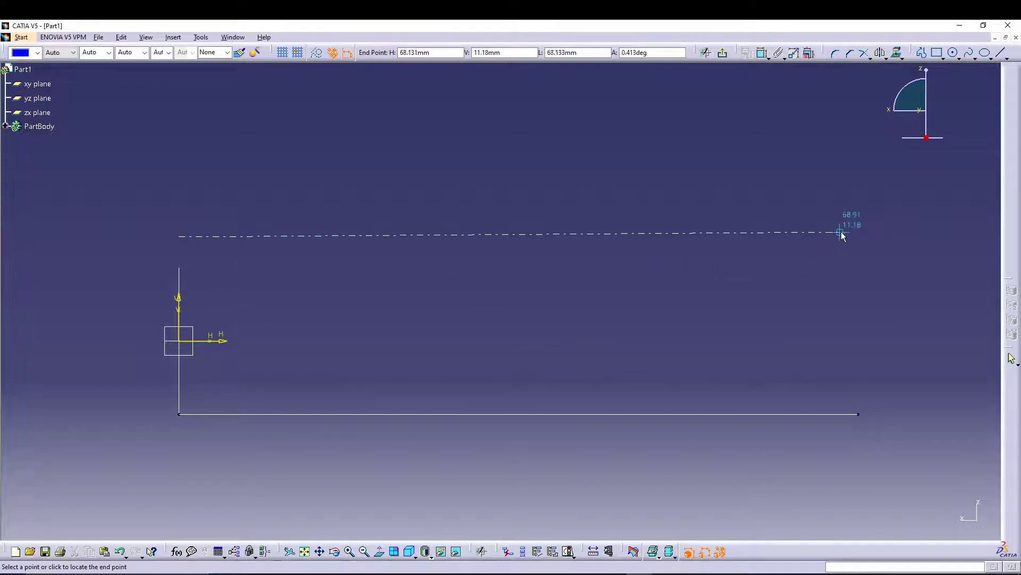
pyautogui.click(840, 234)
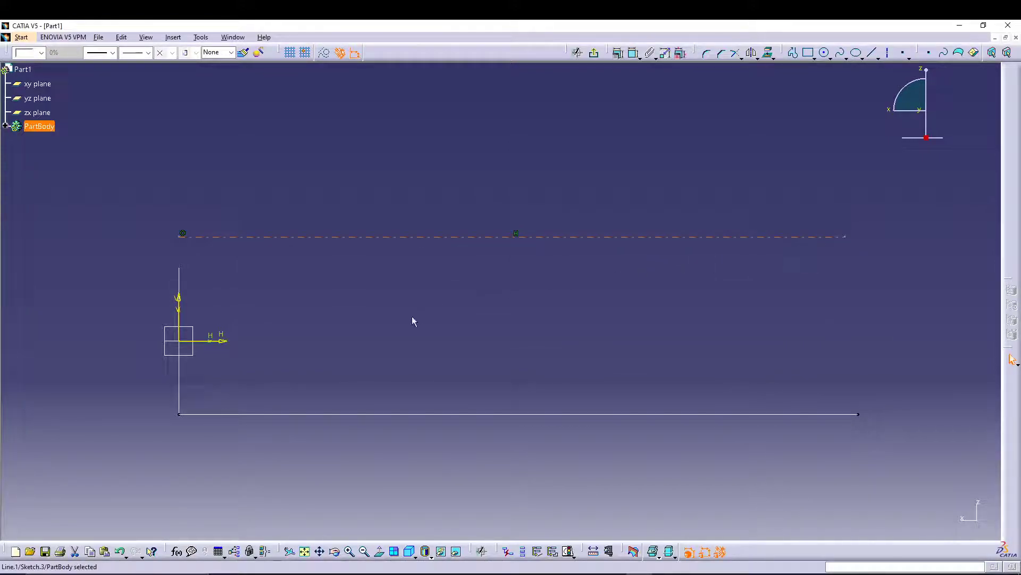
pyautogui.moveTo(399, 325)
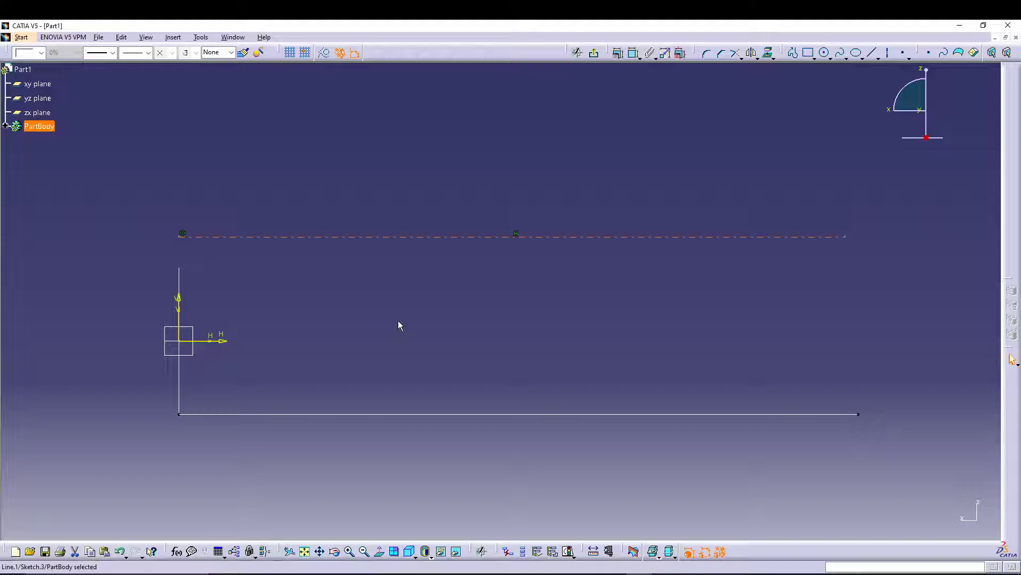
pyautogui.moveTo(674, 83)
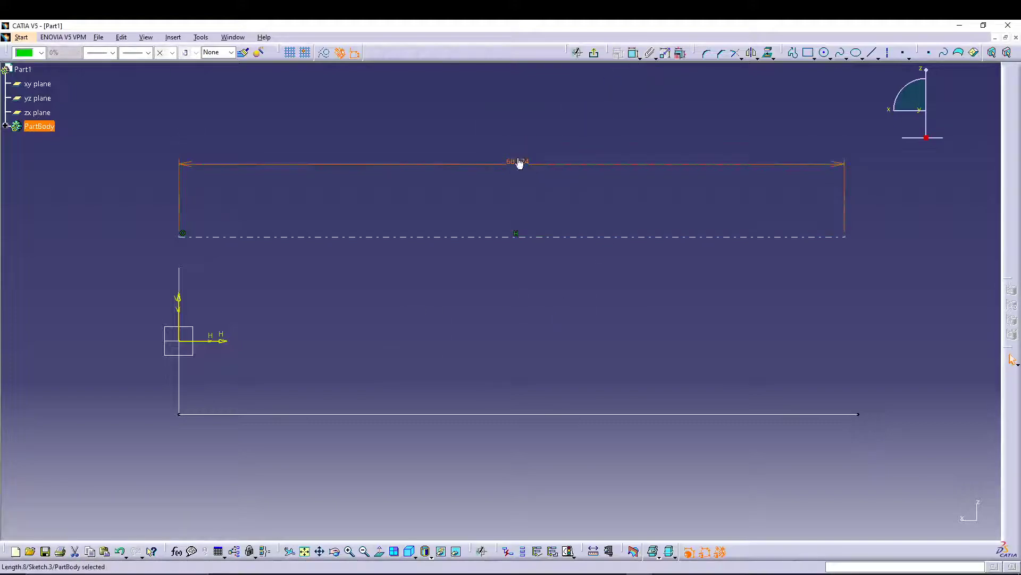
pyautogui.doubleClick(516, 162)
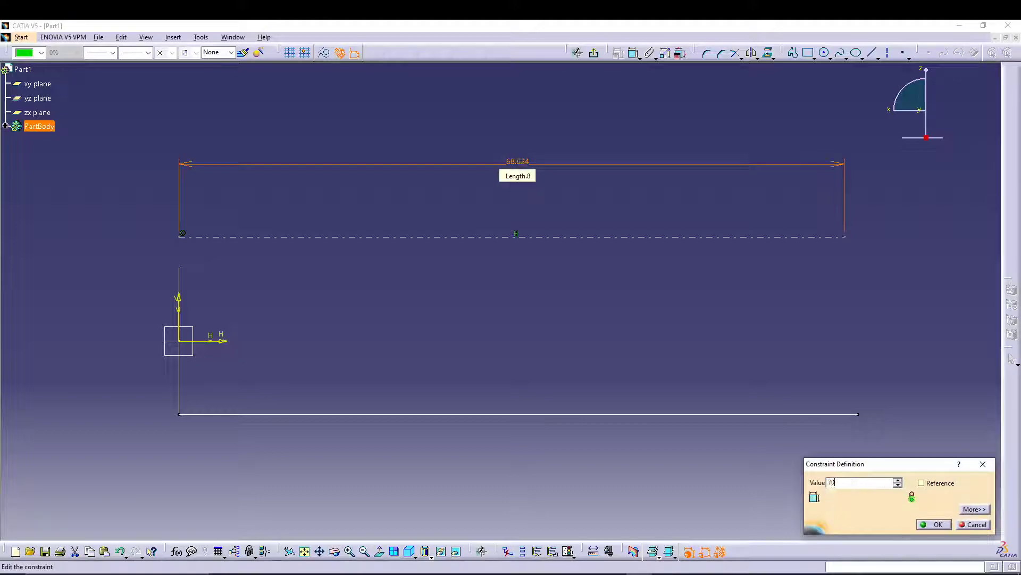
pyautogui.click(938, 524)
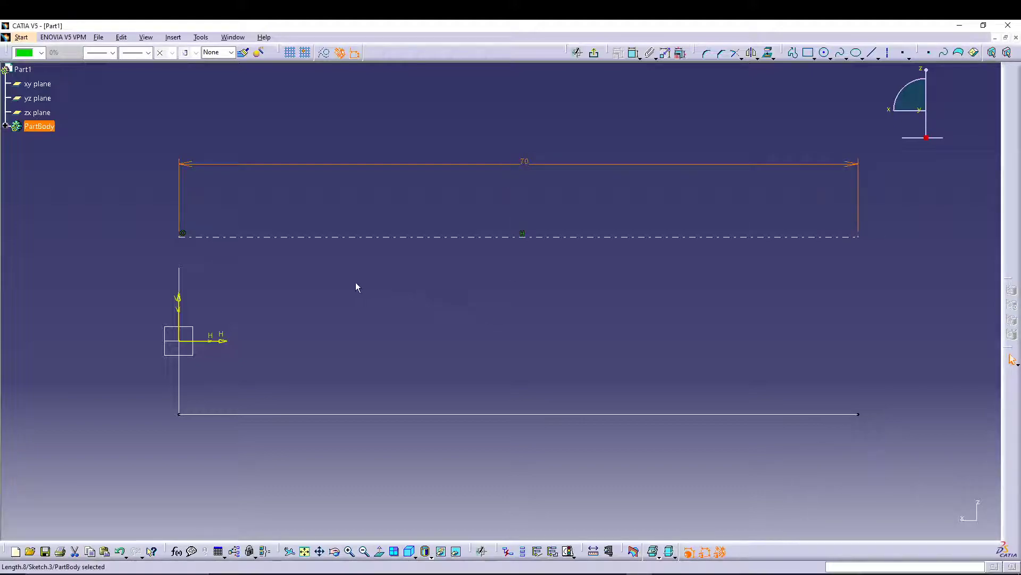
# Step: Position a second construction line on the reference edge, 5 mm from the first
pyautogui.click(632, 53)
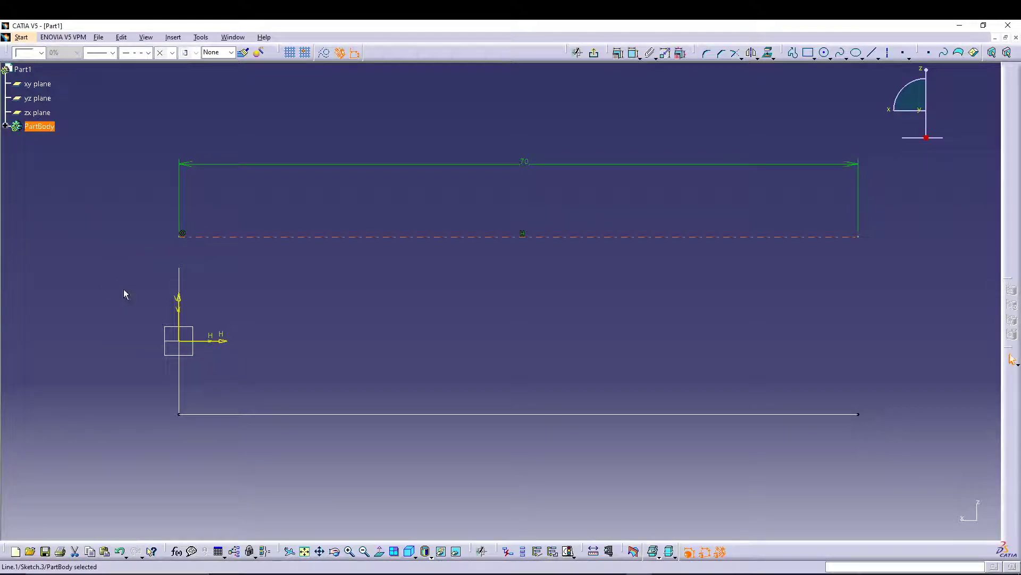
pyautogui.moveTo(426, 322)
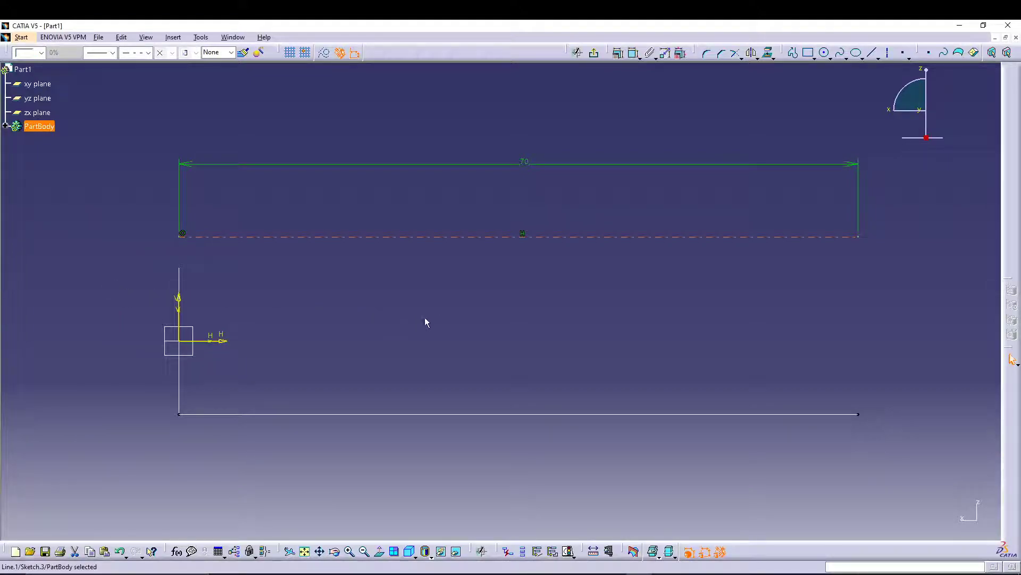
pyautogui.moveTo(406, 324)
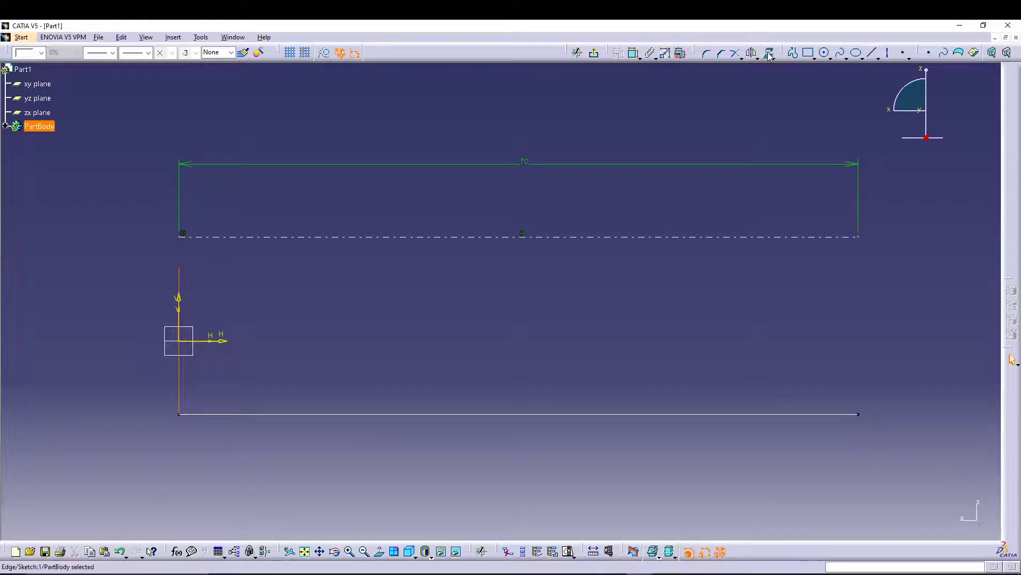
pyautogui.click(325, 52)
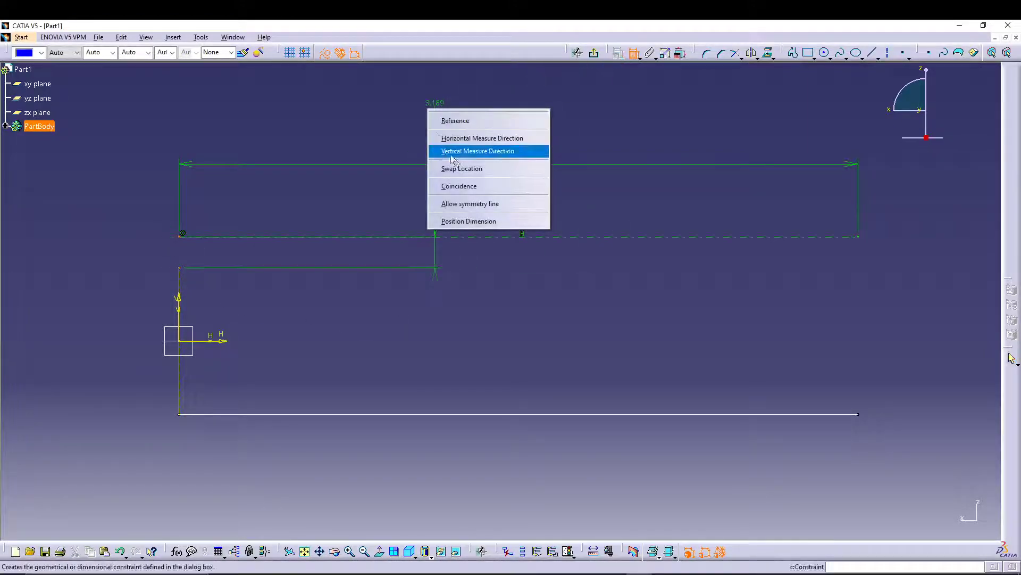
pyautogui.click(478, 150)
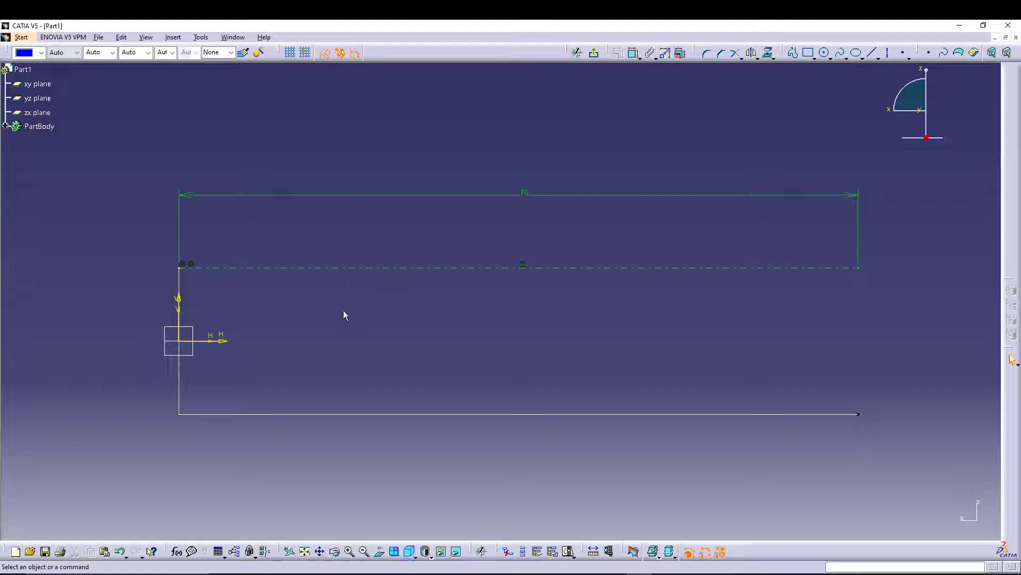
pyautogui.moveTo(183, 267)
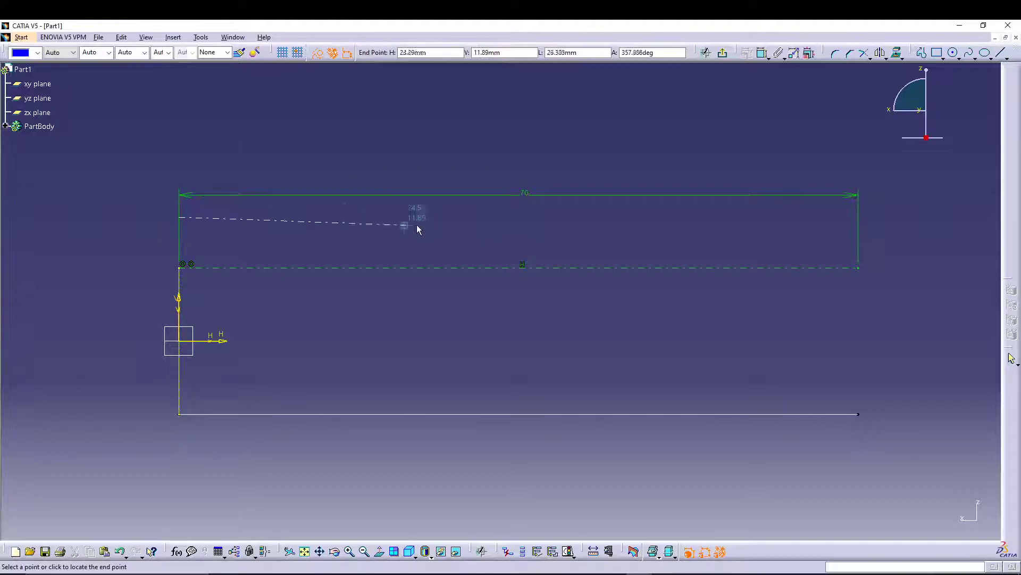
pyautogui.moveTo(857, 215)
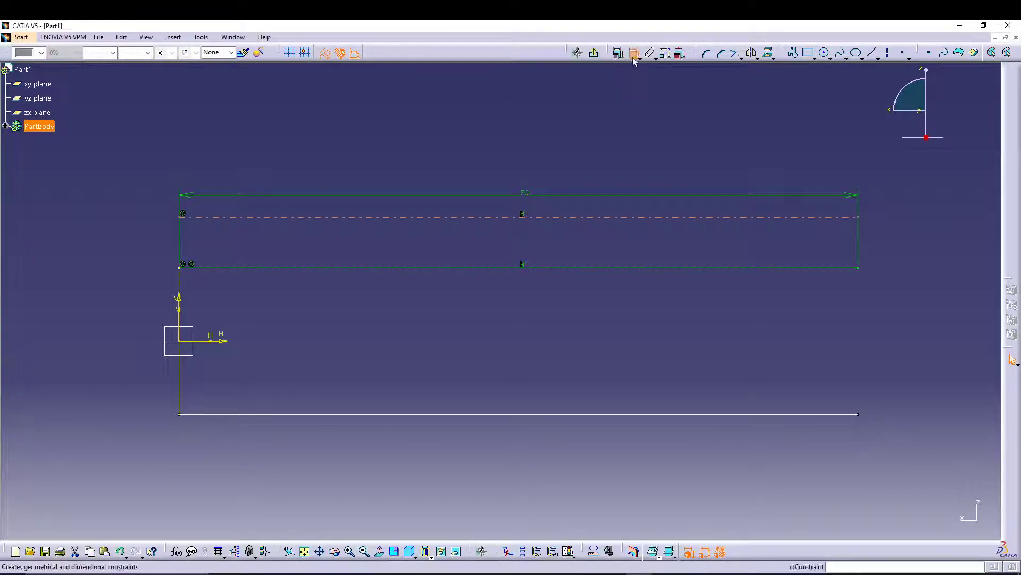
pyautogui.click(632, 53)
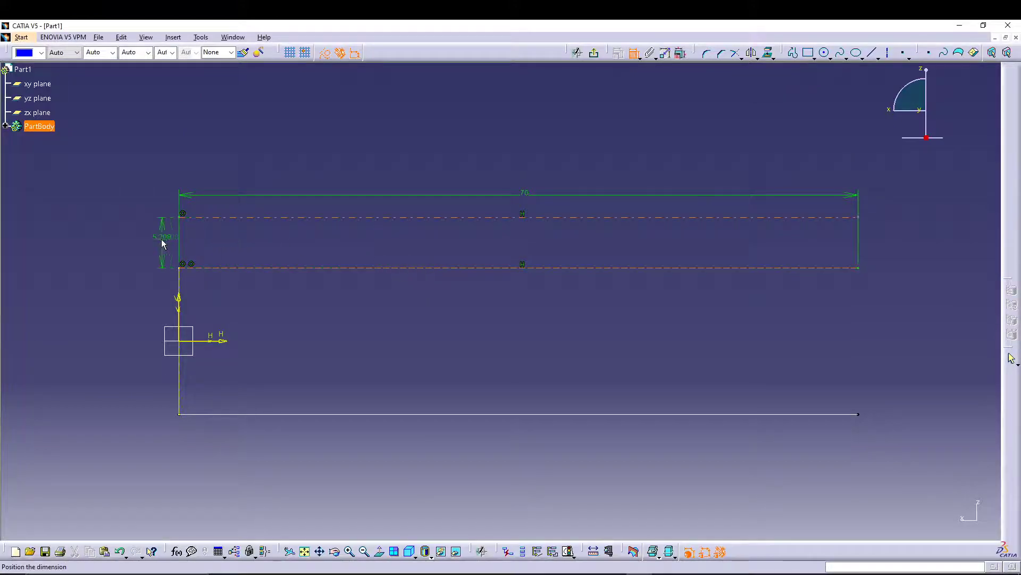
pyautogui.doubleClick(162, 236)
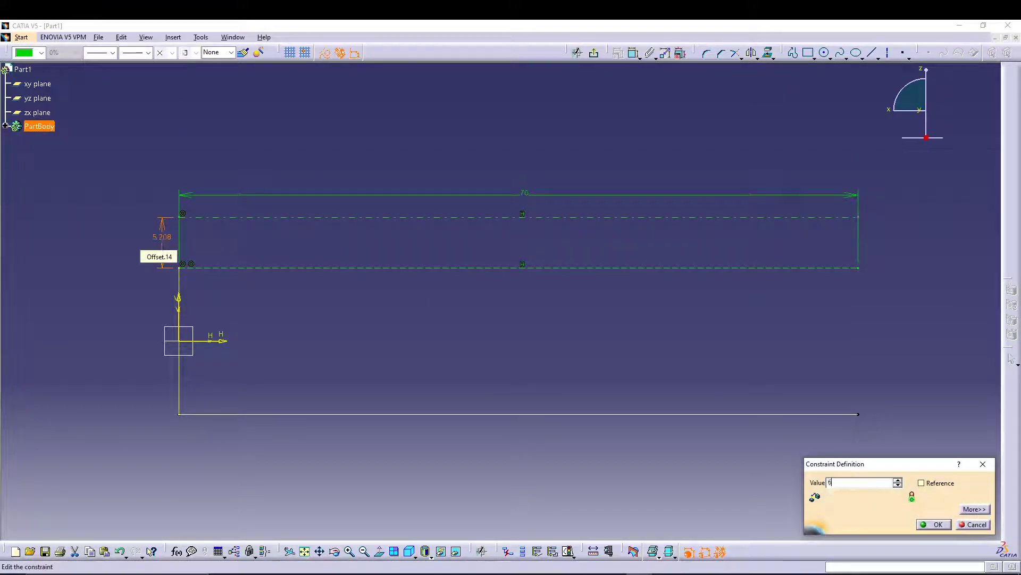
pyautogui.click(937, 523)
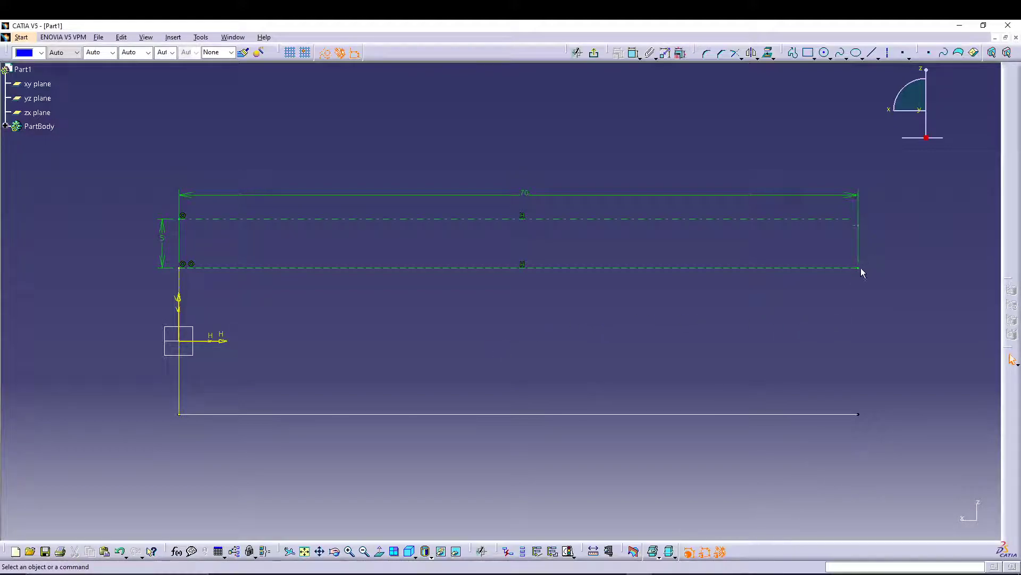
pyautogui.moveTo(530, 134)
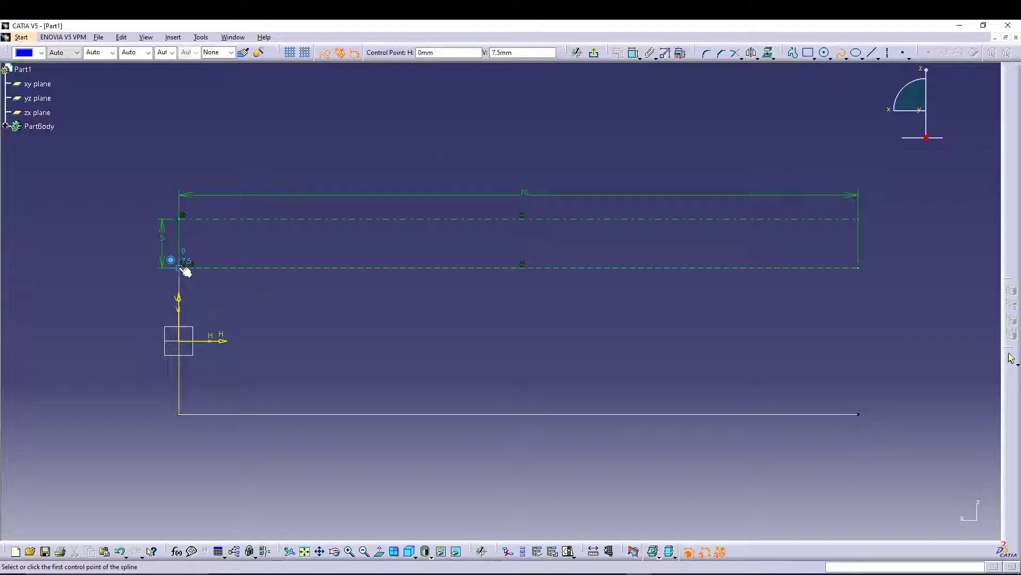
# Step: Place spline points alternating between the lower and upper construction lines
pyautogui.click(181, 262)
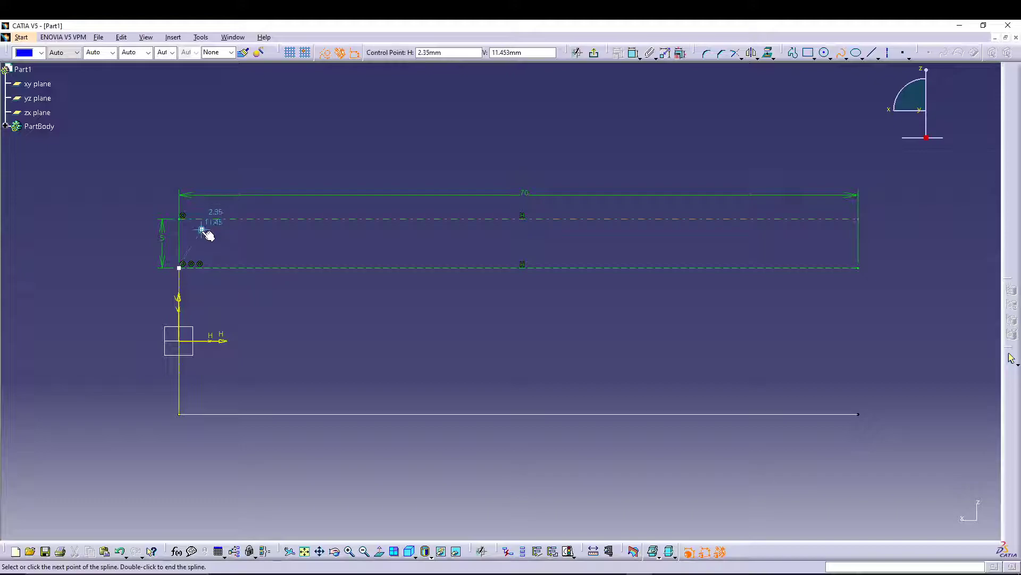
pyautogui.moveTo(261, 168)
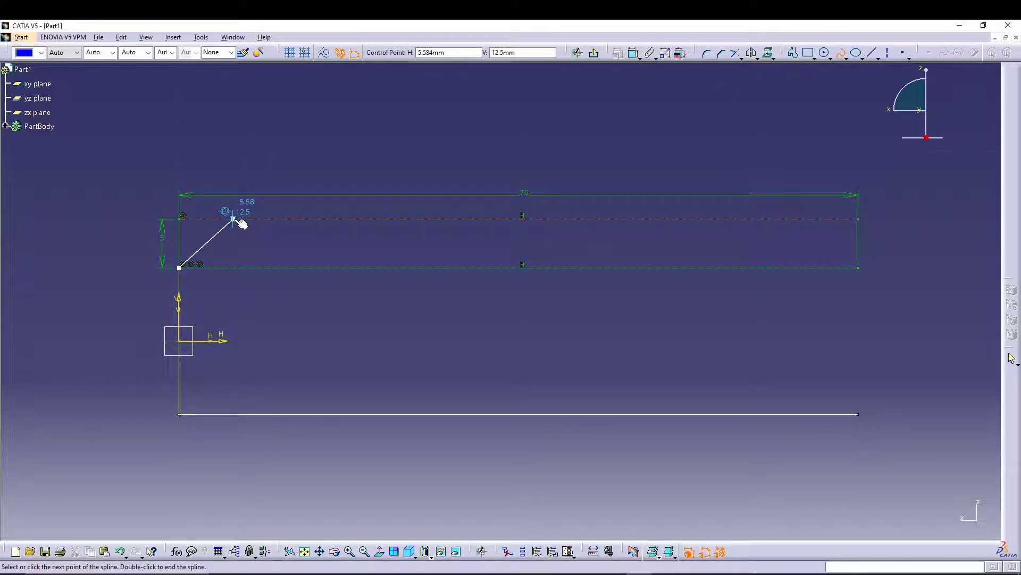
pyautogui.click(295, 267)
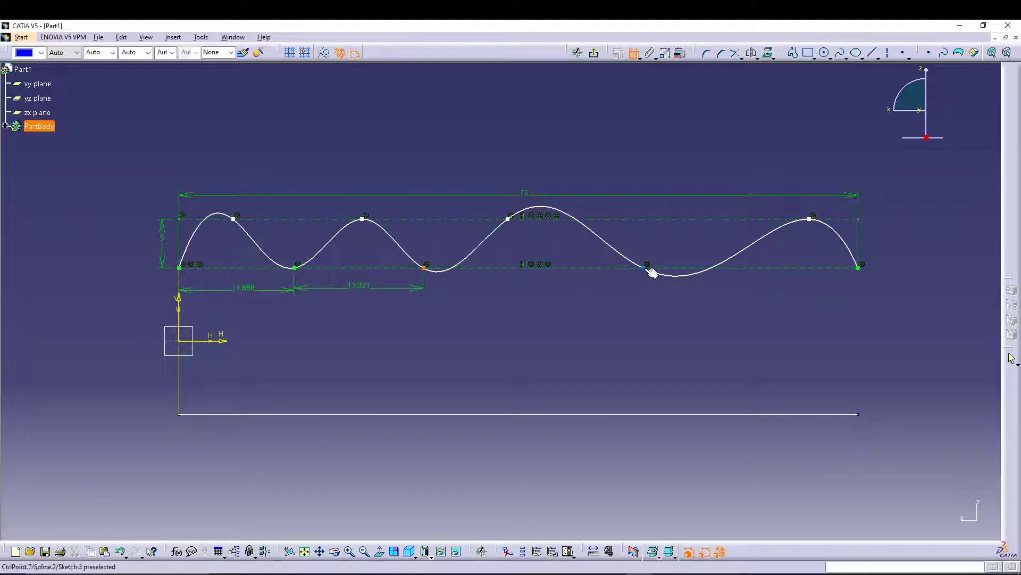
# Step: Add spacing dimensions between the lower and upper spline points
pyautogui.click(646, 264)
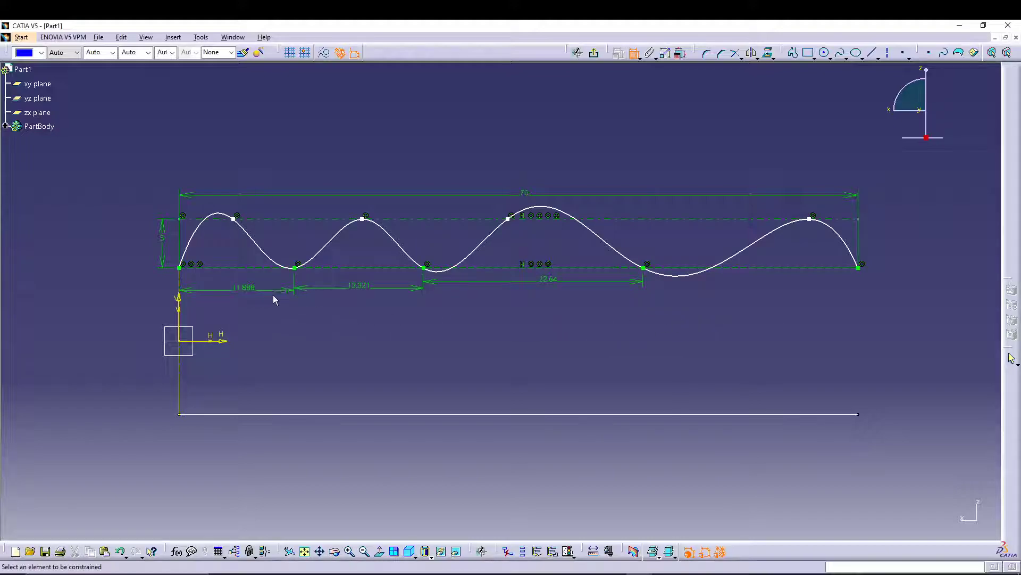
pyautogui.moveTo(109, 221)
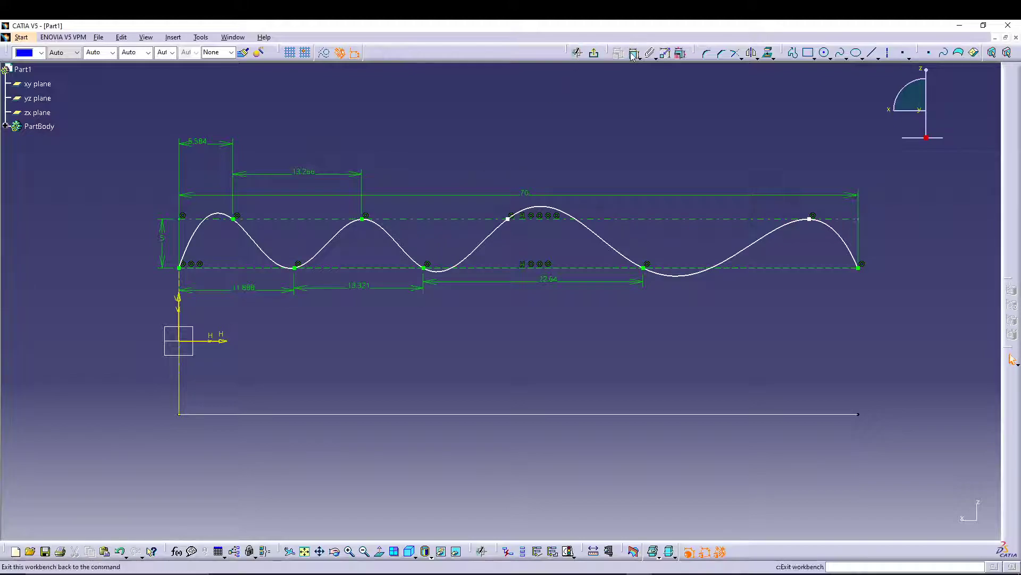
pyautogui.moveTo(368, 223)
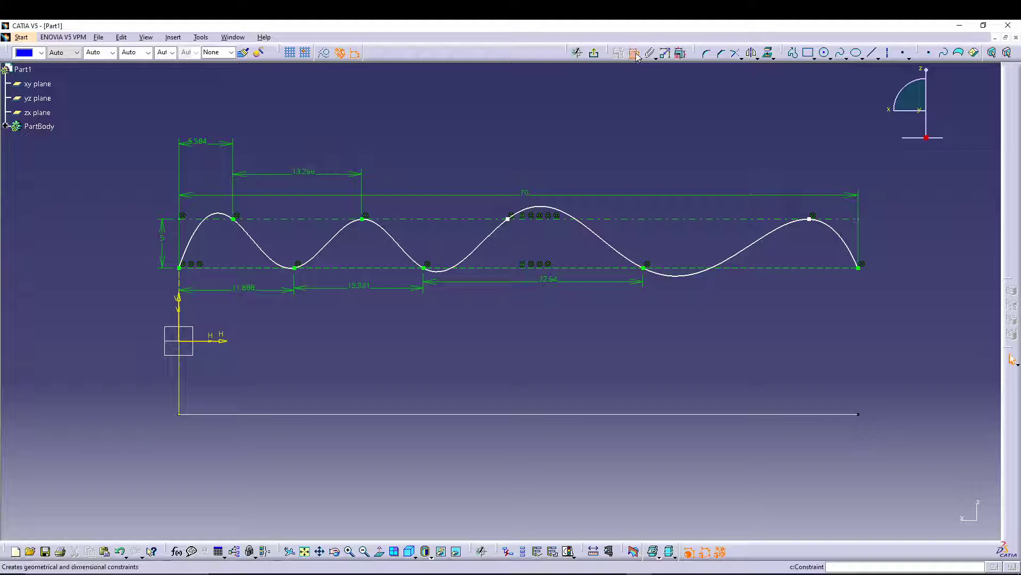
pyautogui.click(361, 221)
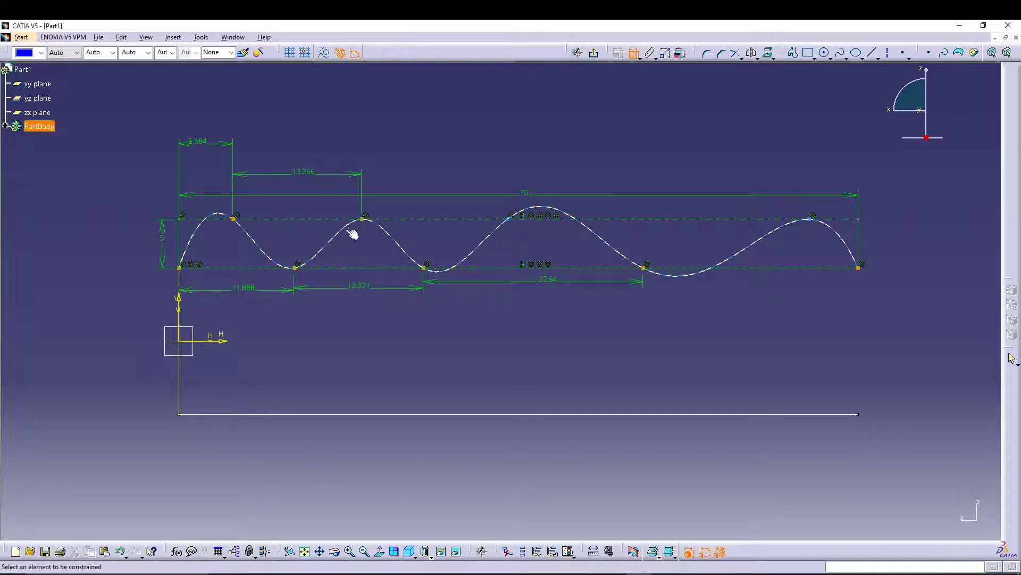
pyautogui.moveTo(509, 217)
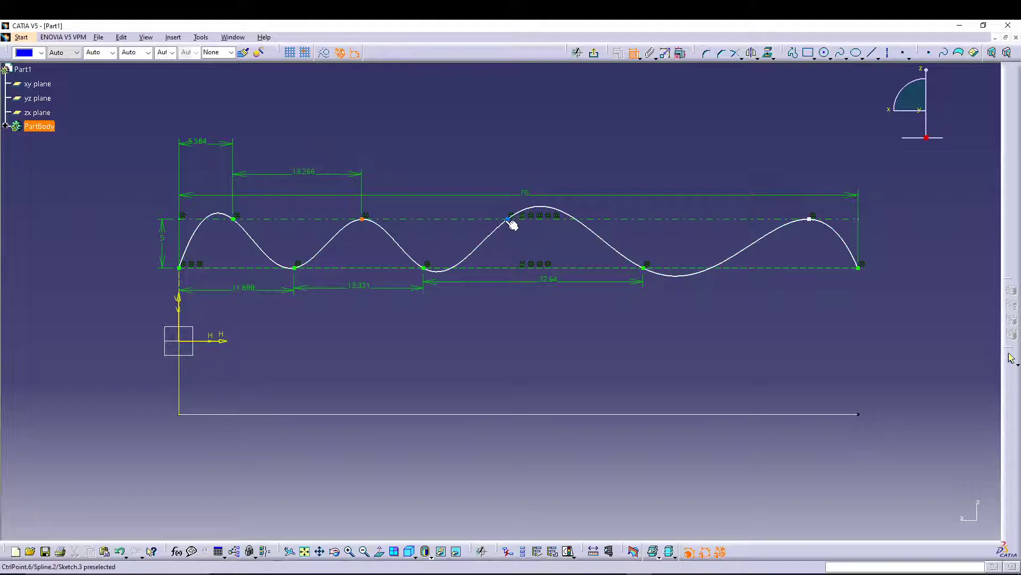
pyautogui.click(508, 218)
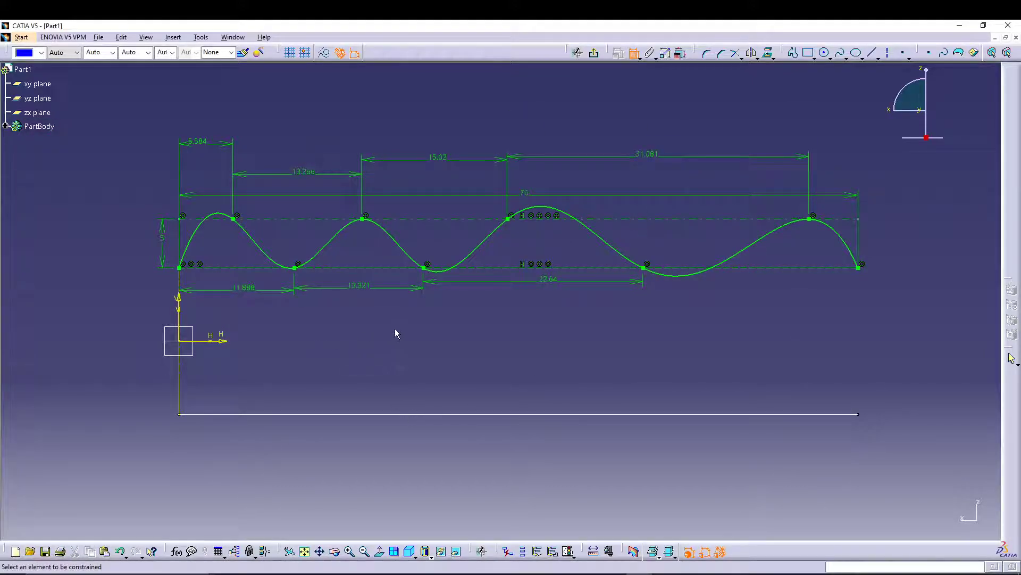
pyautogui.moveTo(401, 335)
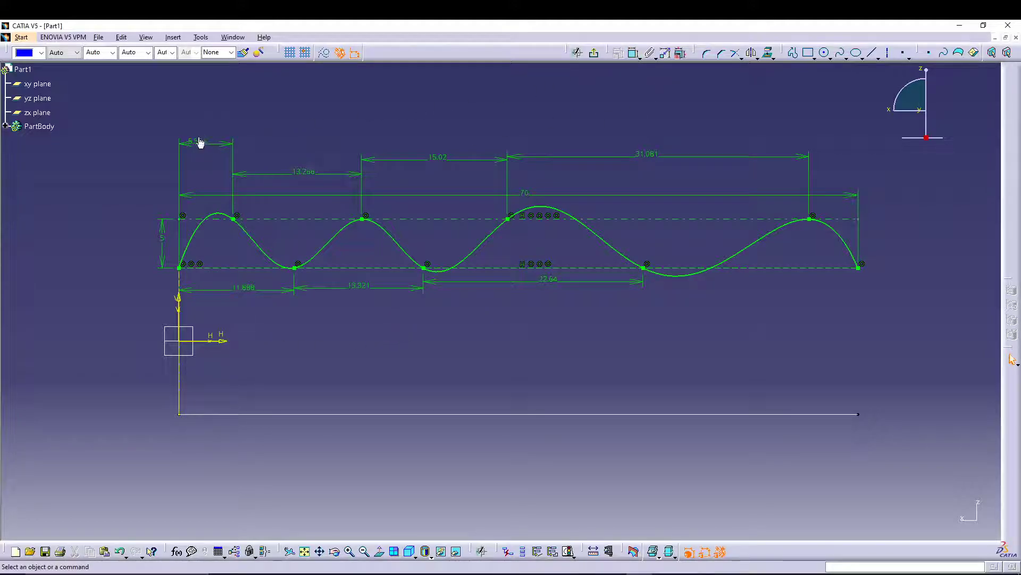
# Step: Edit the wave spacings: crests 22 mm, first trough 13 mm, remaining troughs 22 mm
pyautogui.doubleClick(189, 141)
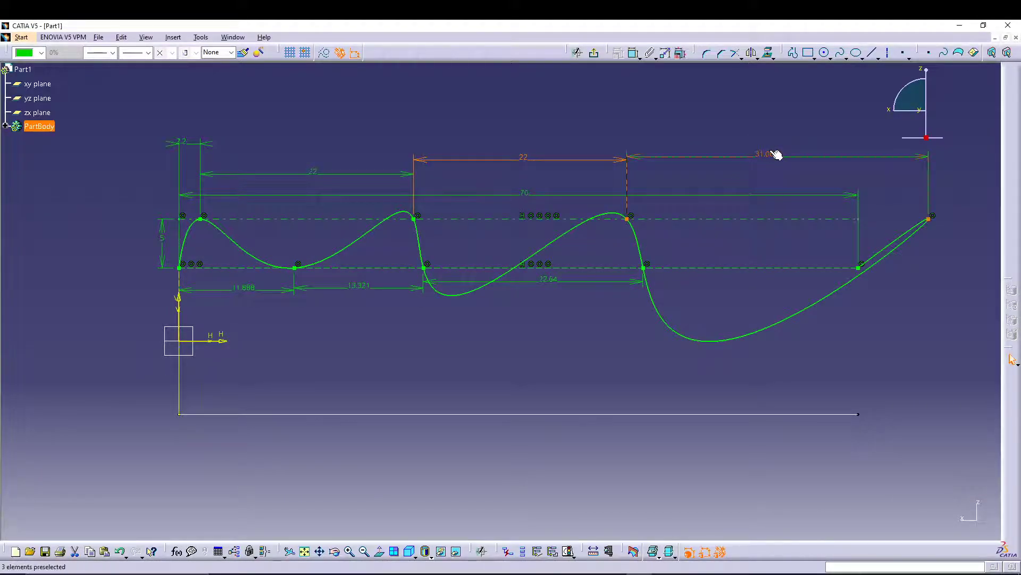
pyautogui.doubleClick(766, 155)
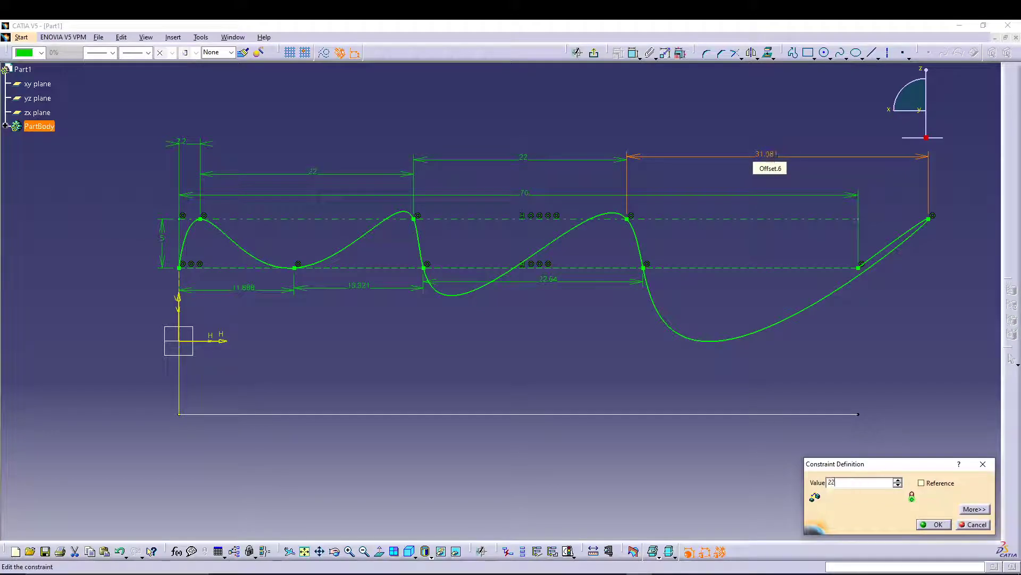
pyautogui.click(937, 523)
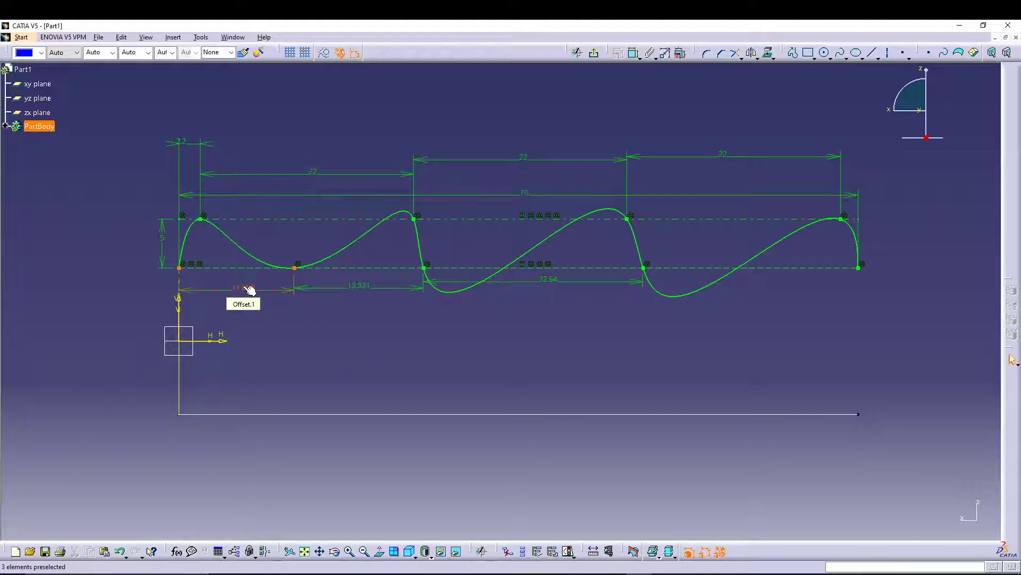
pyautogui.click(246, 289)
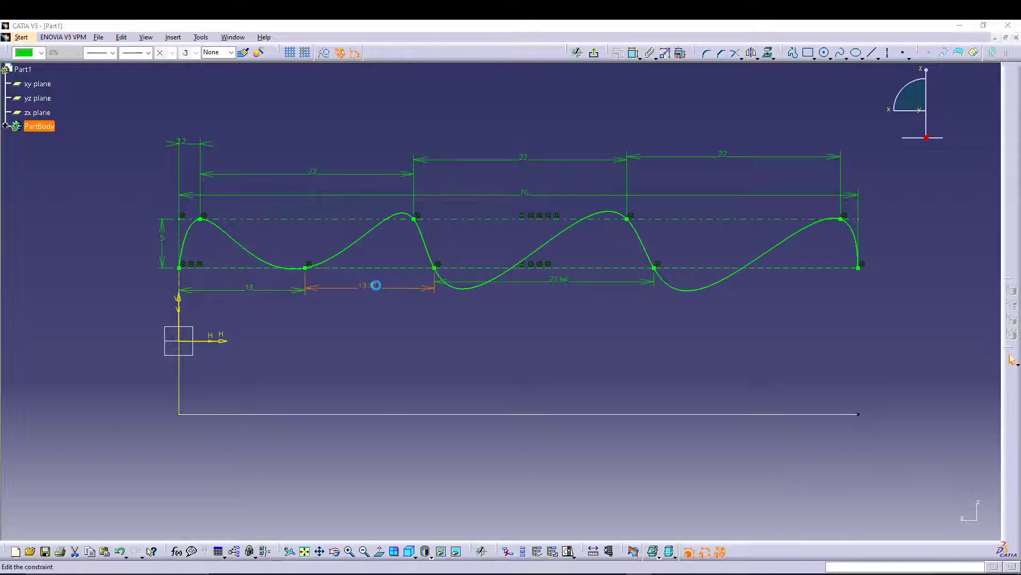
pyautogui.click(375, 285)
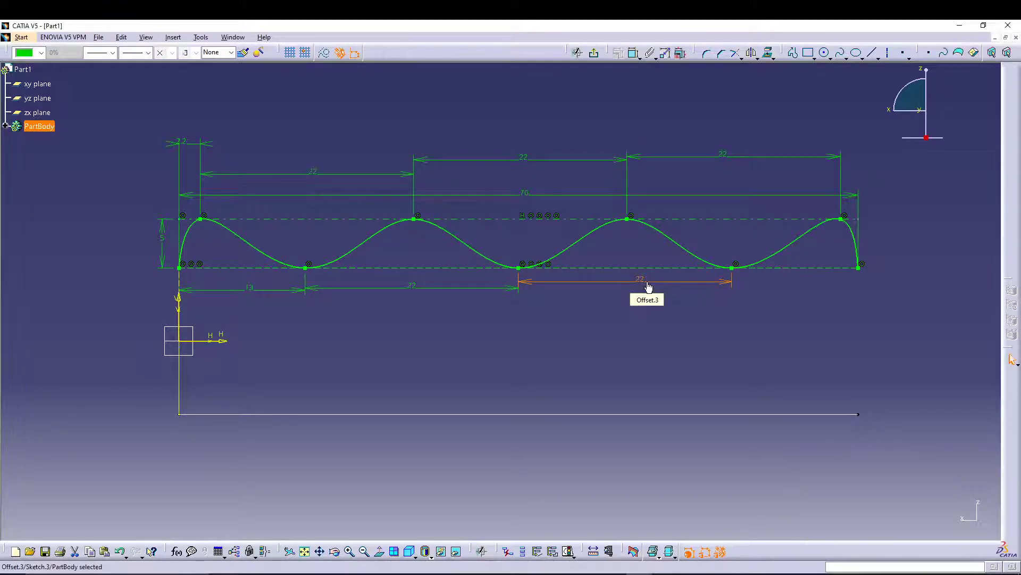
pyautogui.click(456, 340)
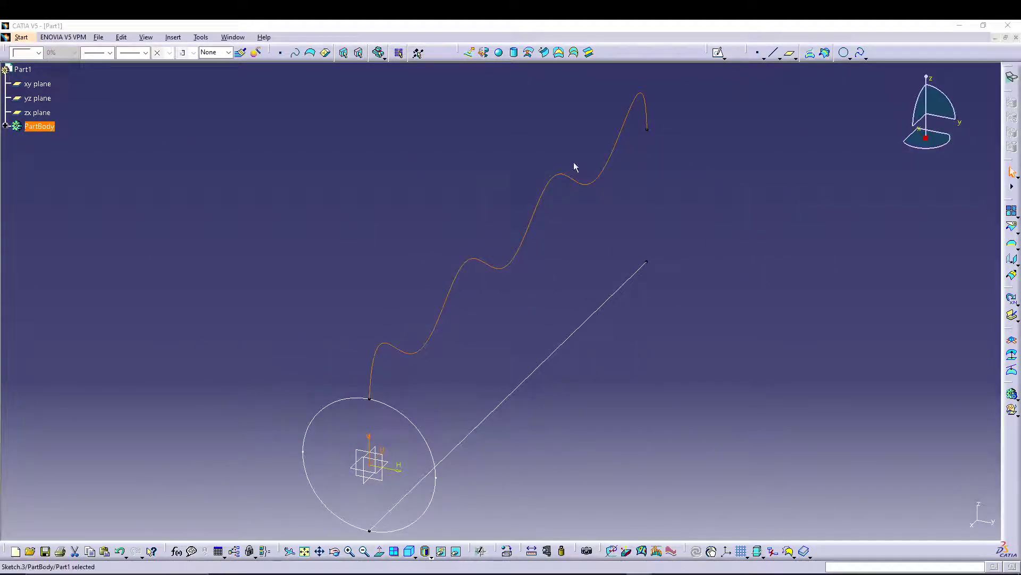
pyautogui.moveTo(539, 150)
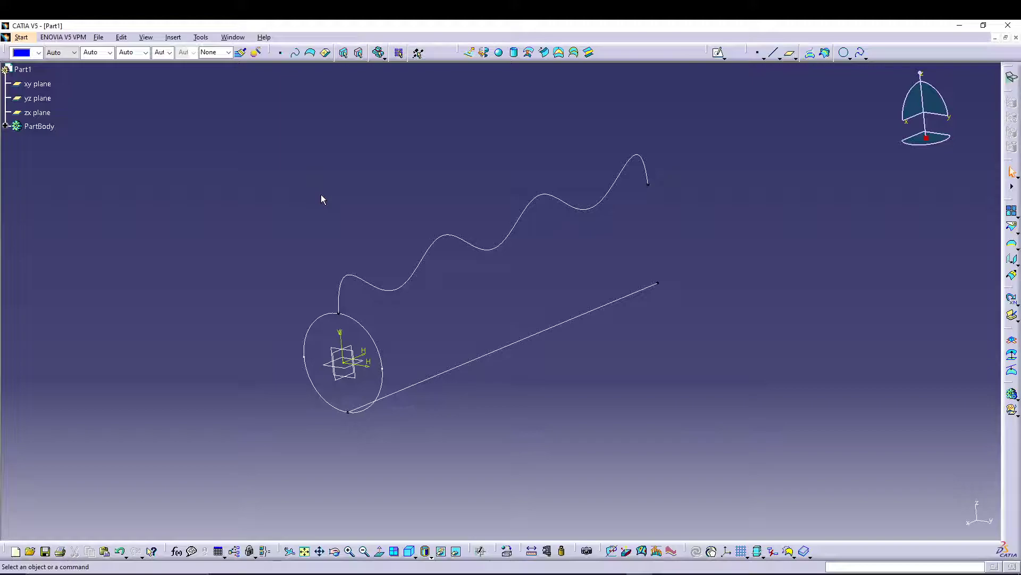
pyautogui.moveTo(543, 53)
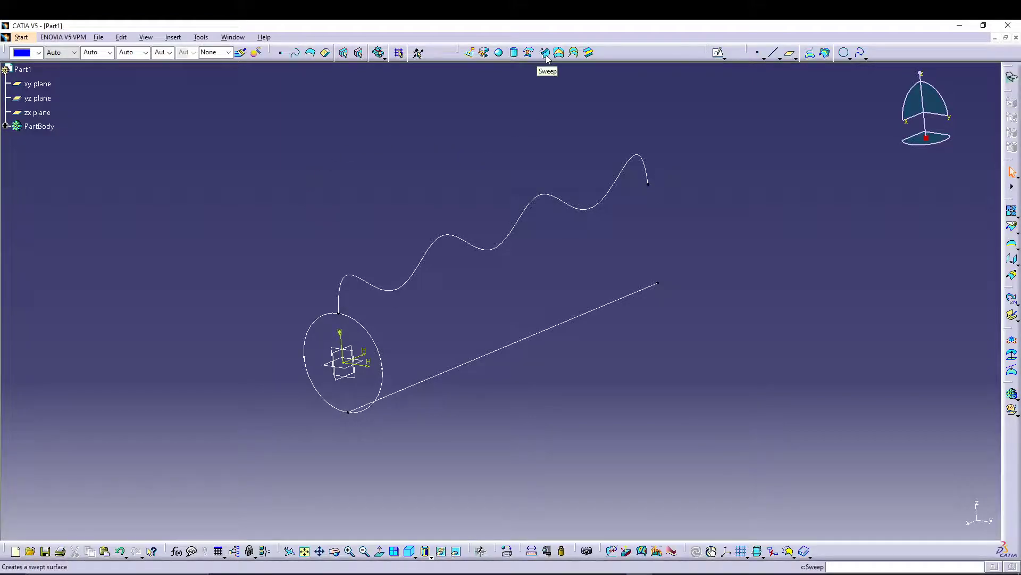
# Step: Launch the Sweep surface tool from the Insert menu
pyautogui.click(173, 37)
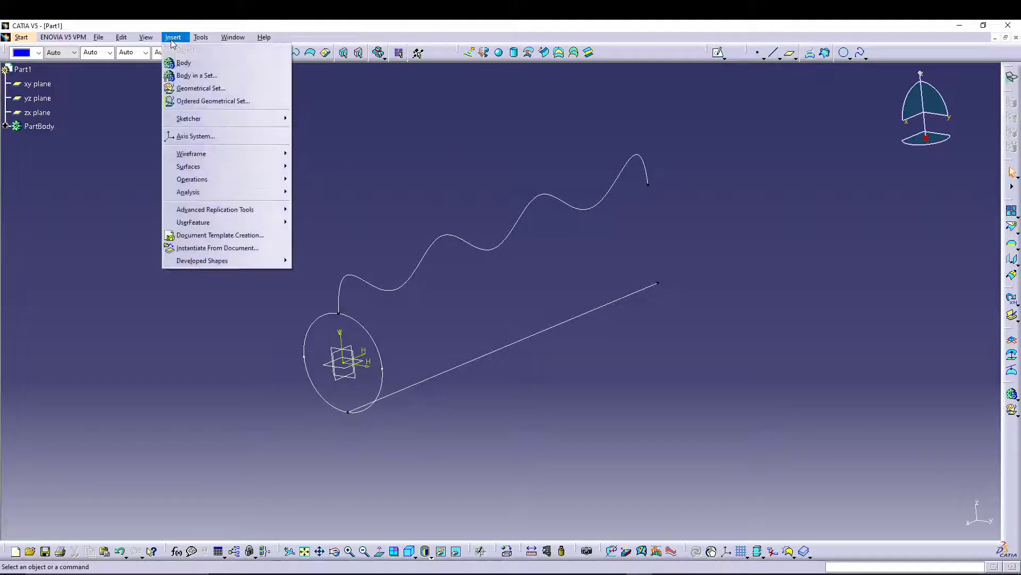
pyautogui.moveTo(192, 153)
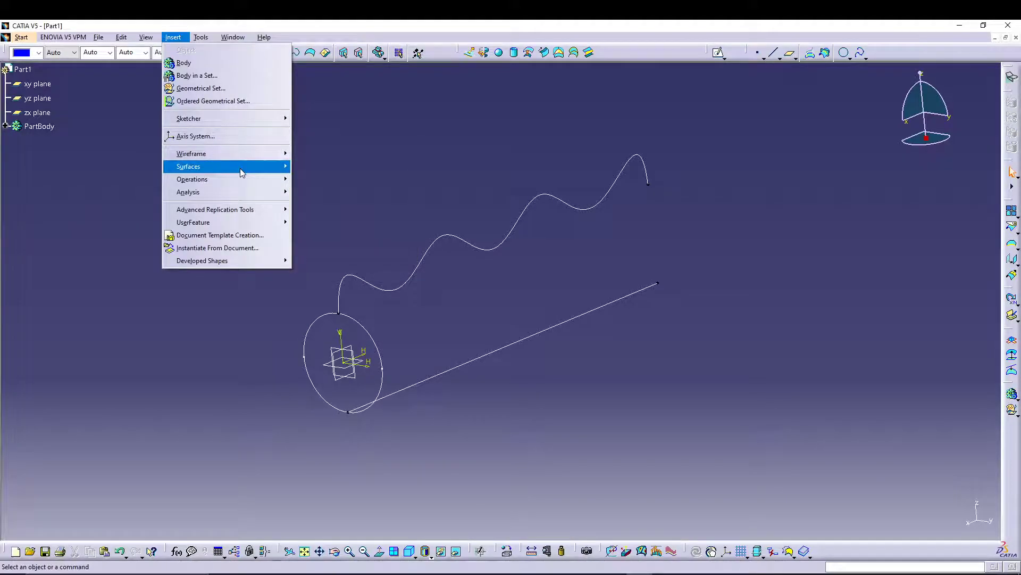
pyautogui.moveTo(191, 179)
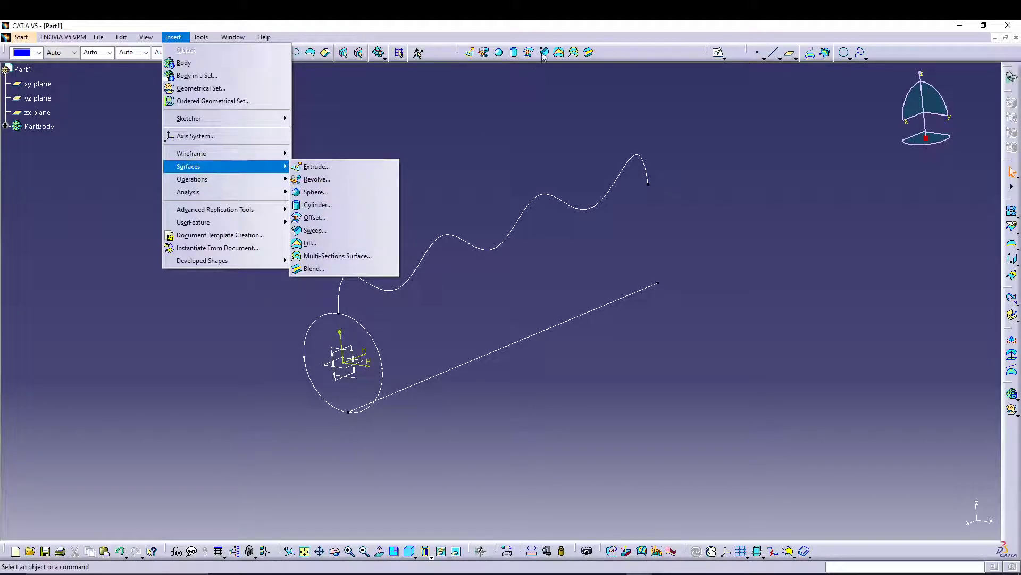
pyautogui.click(314, 229)
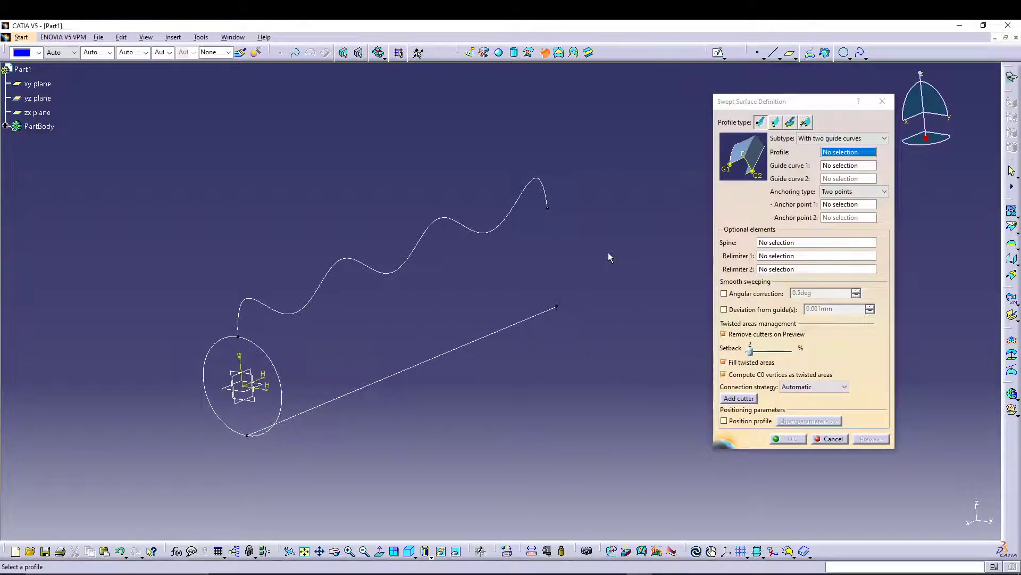
pyautogui.moveTo(761, 130)
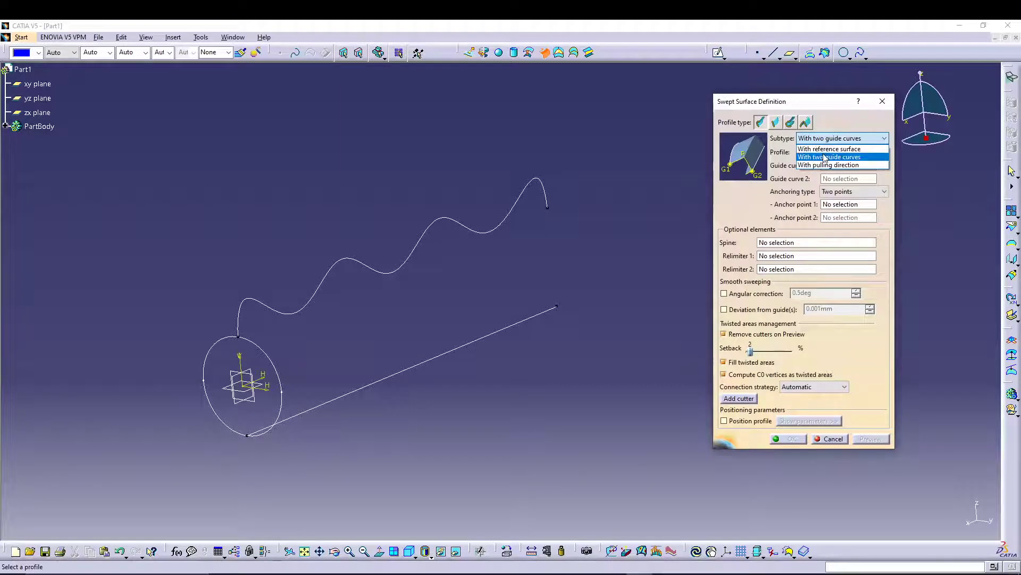
# Step: Sweep the circle profile along two guide curves, preview, and create Sweep.1
pyautogui.click(830, 156)
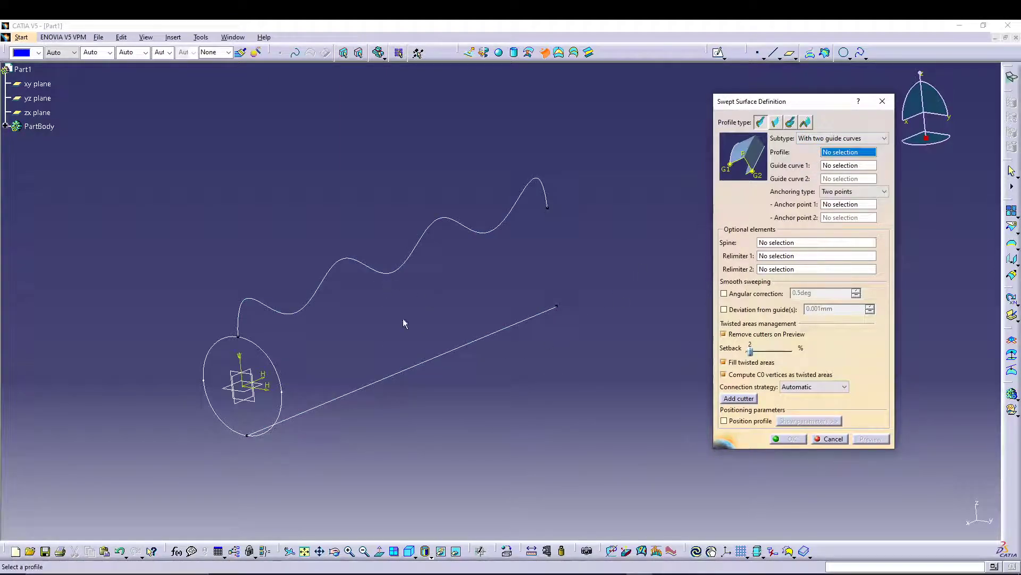
pyautogui.moveTo(271, 373)
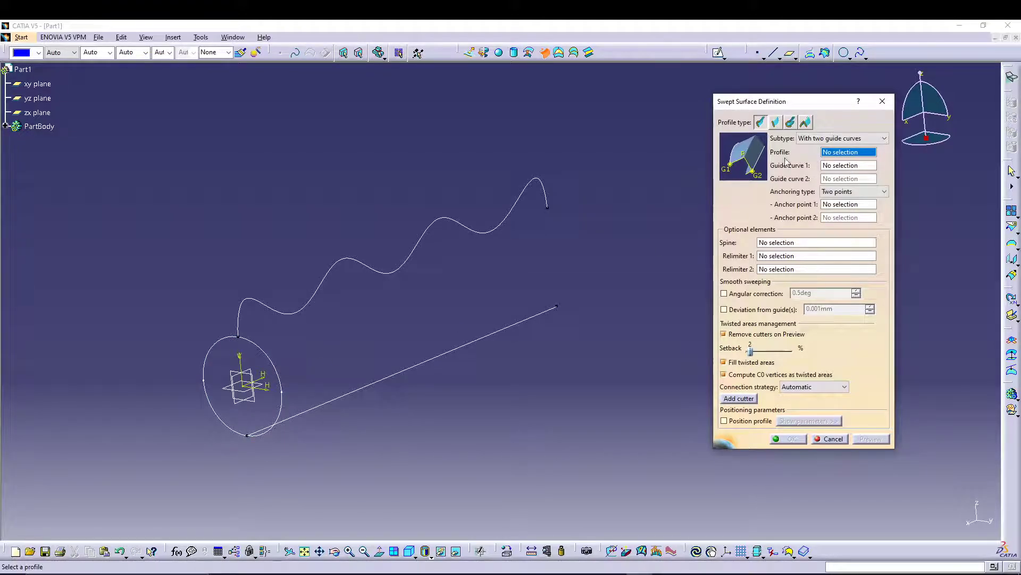
pyautogui.moveTo(261, 362)
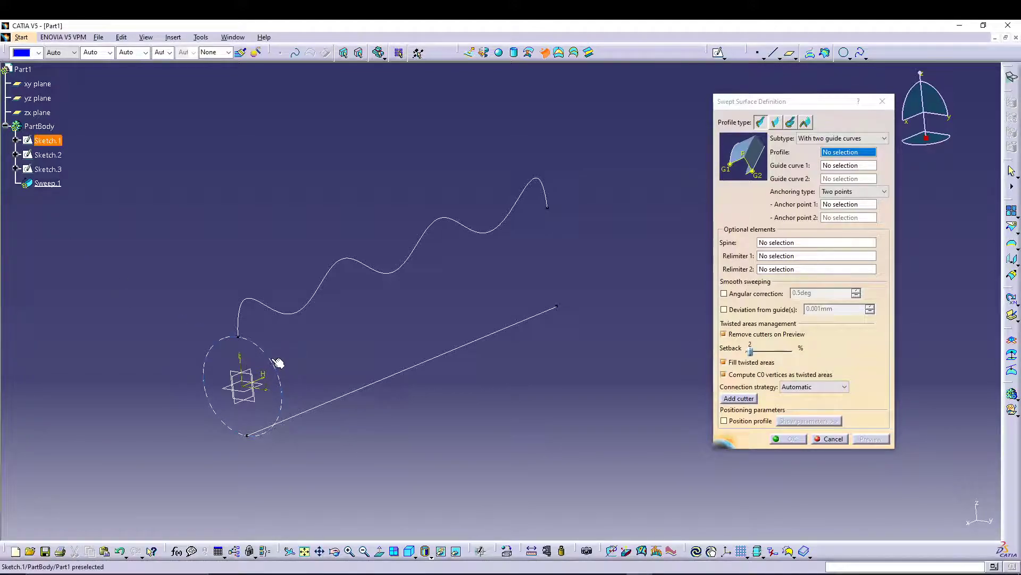
pyautogui.click(240, 384)
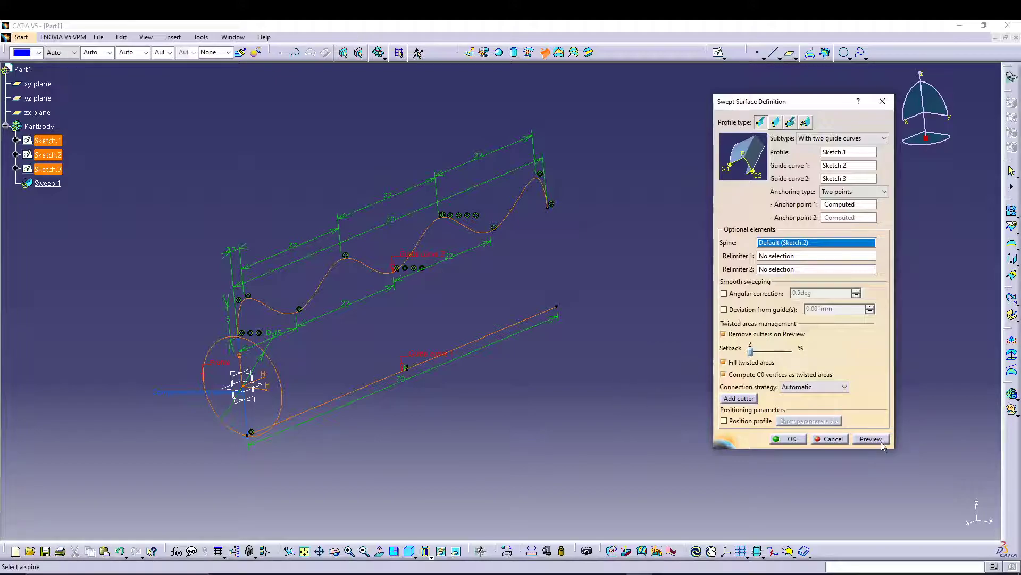
pyautogui.click(871, 439)
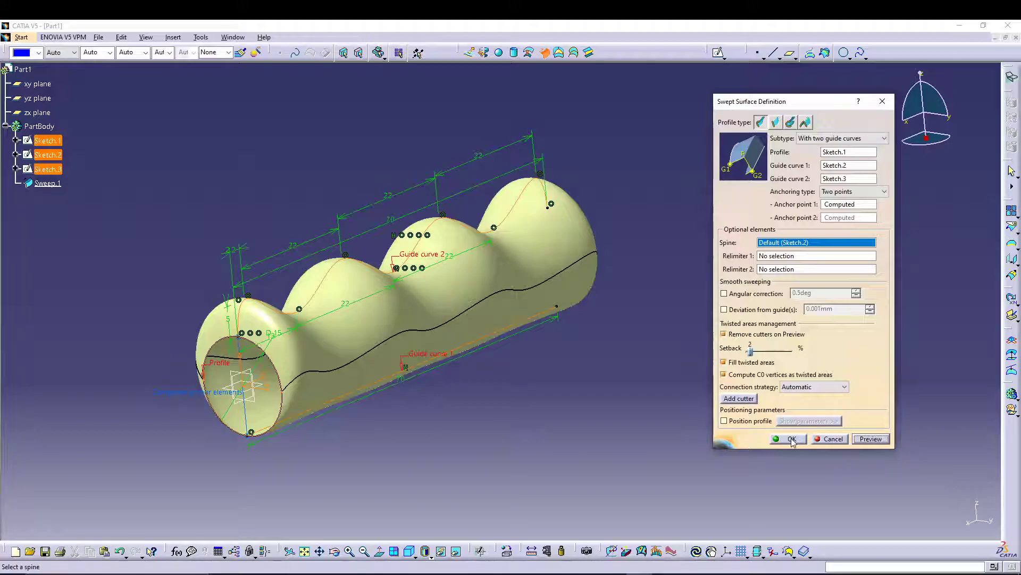
pyautogui.click(789, 438)
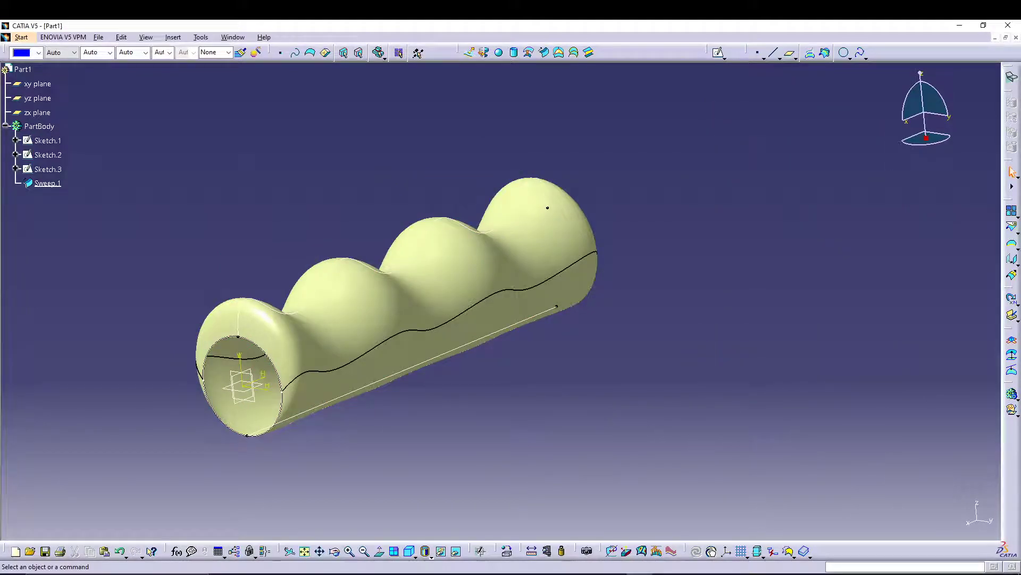
pyautogui.moveTo(511, 191)
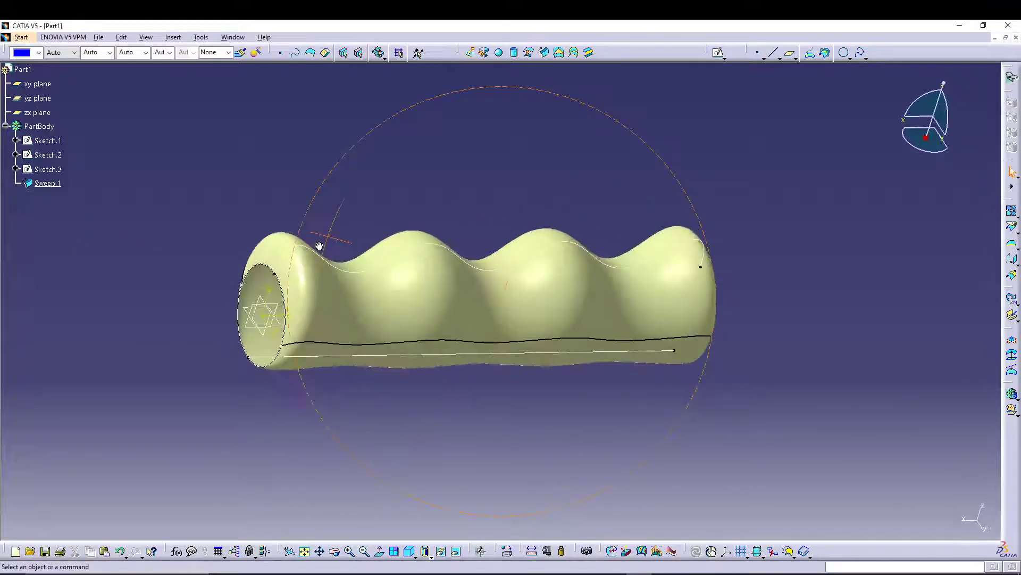
pyautogui.moveTo(319, 246); pyautogui.dragTo(120, 243)
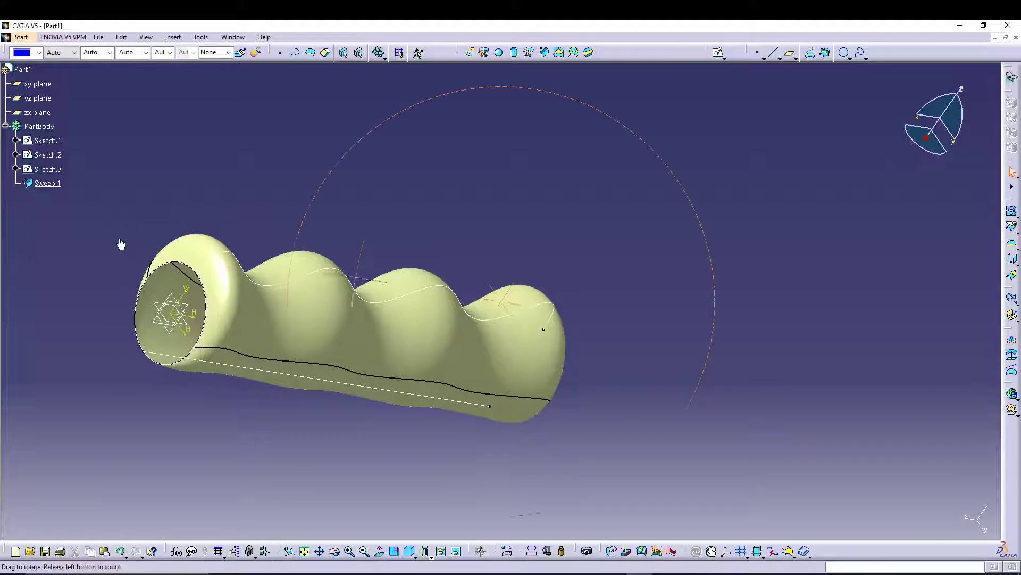
pyautogui.moveTo(120, 243); pyautogui.dragTo(195, 325)
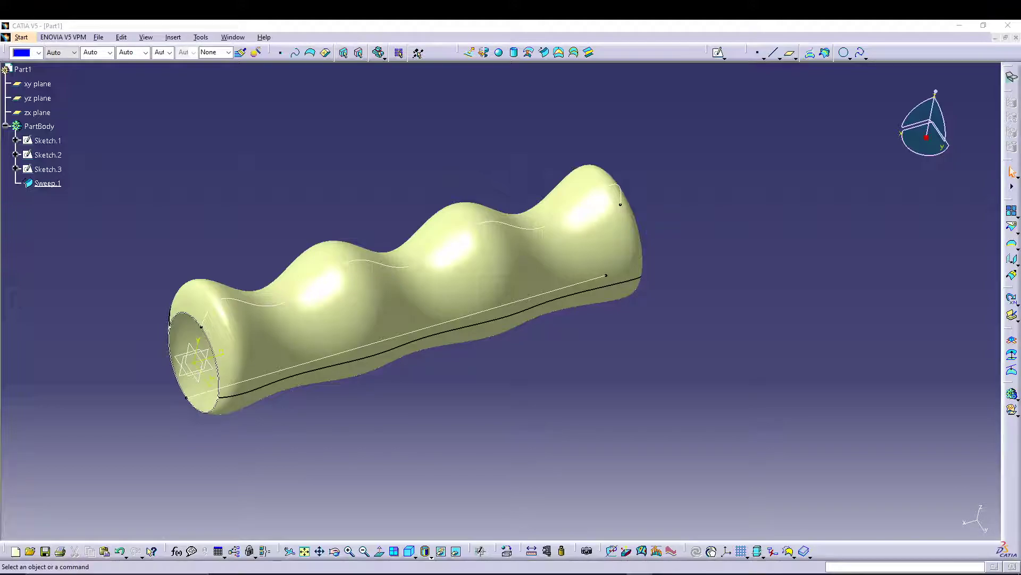
pyautogui.moveTo(447, 350)
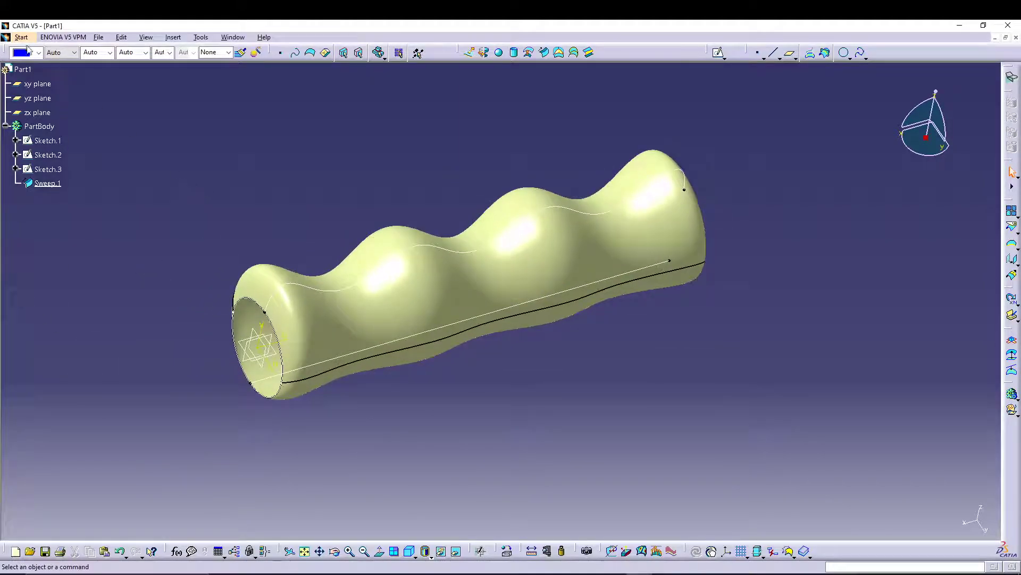
# Step: Fill Sweep.1's open ends with Close Surface to create the solid CloseSurface.1
pyautogui.click(21, 37)
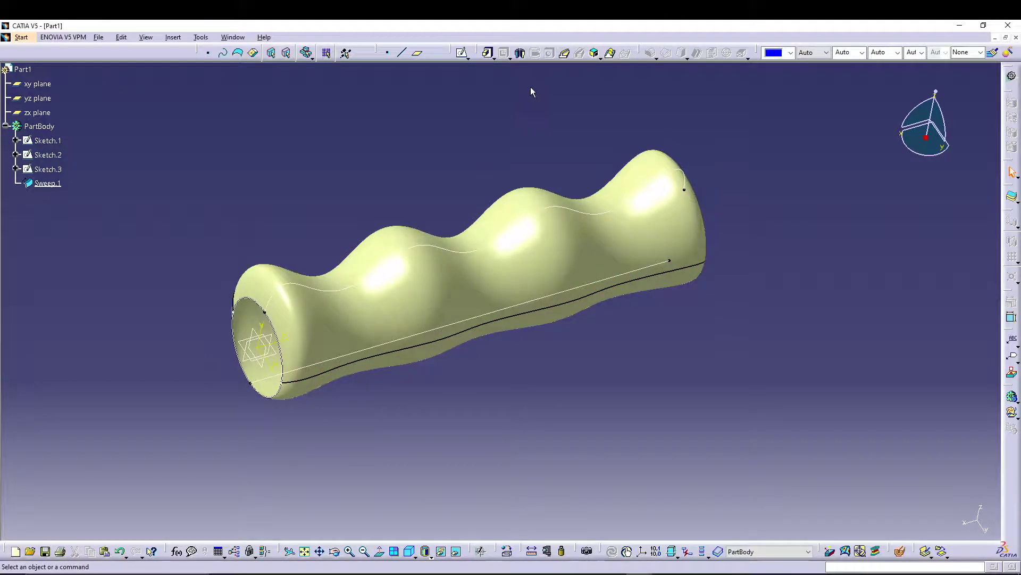
pyautogui.click(172, 37)
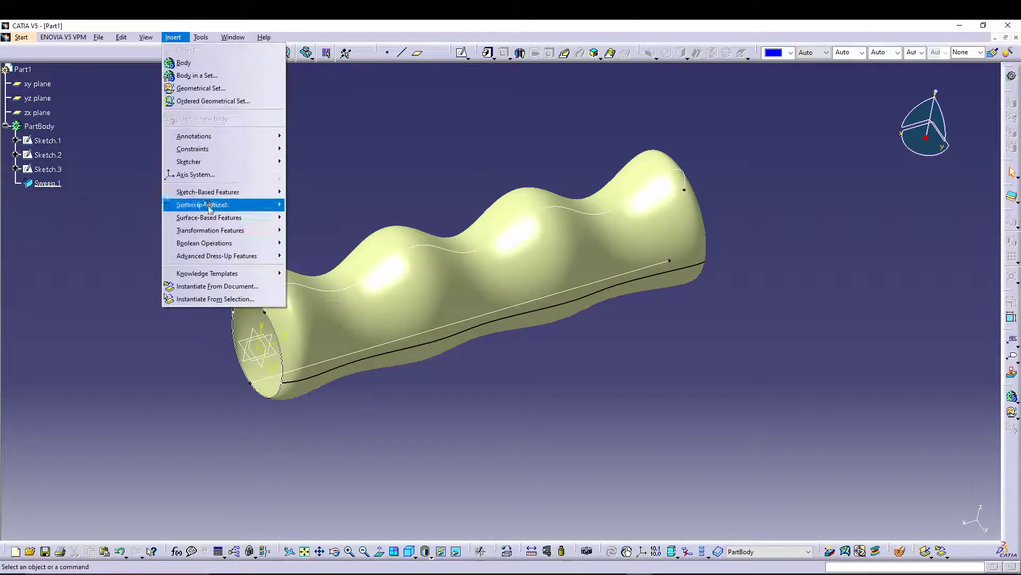
pyautogui.click(319, 243)
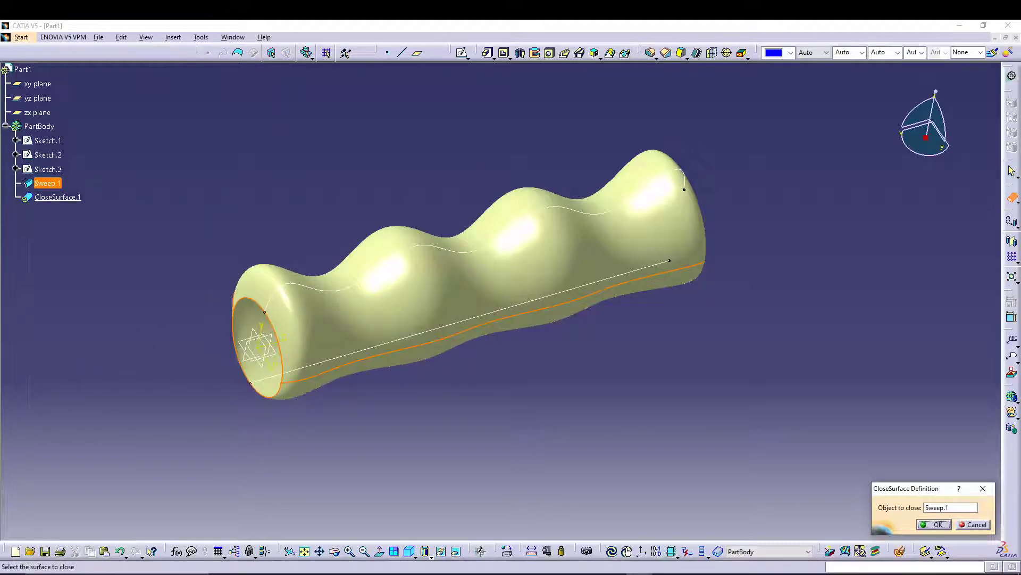
pyautogui.click(938, 524)
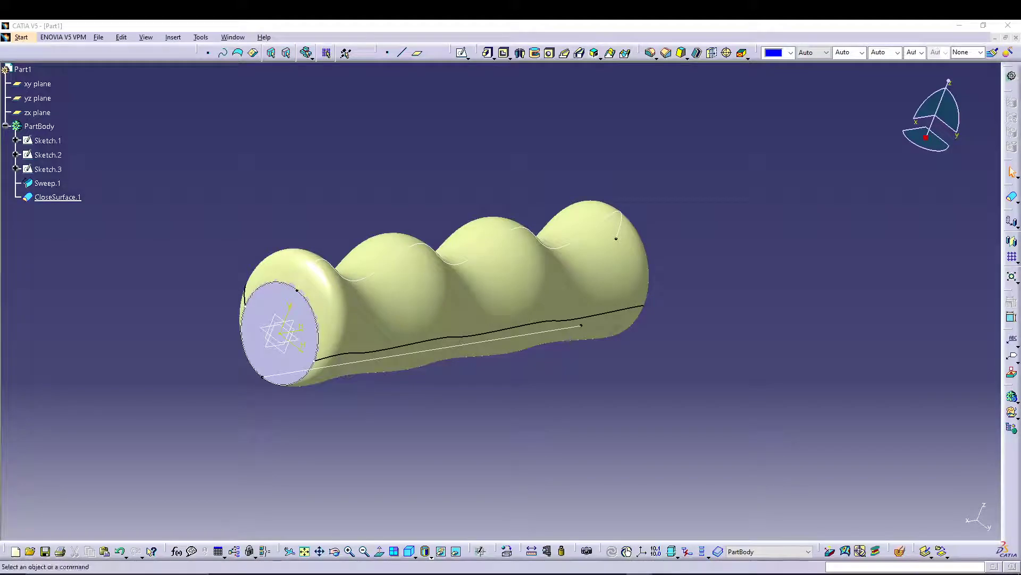
# Step: On the grip's end face, sketch a 13 mm diameter circle centred on the origin
pyautogui.click(282, 333)
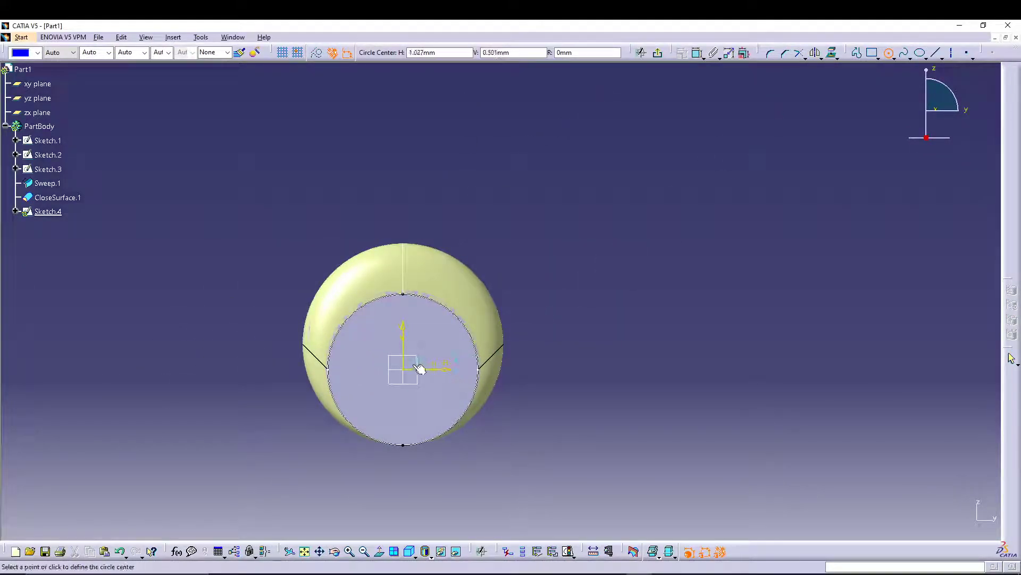
pyautogui.click(403, 363)
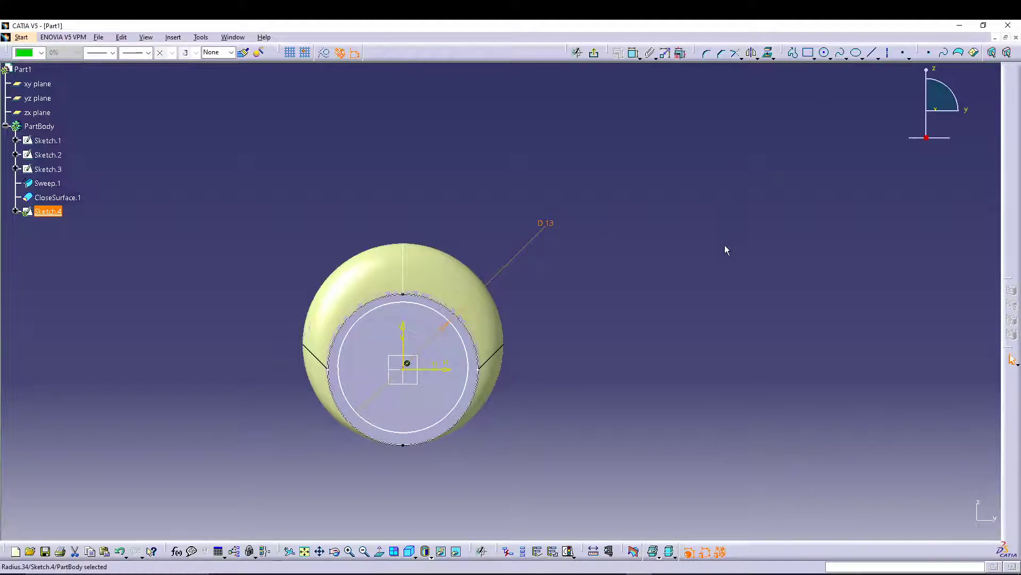
pyautogui.moveTo(637, 300)
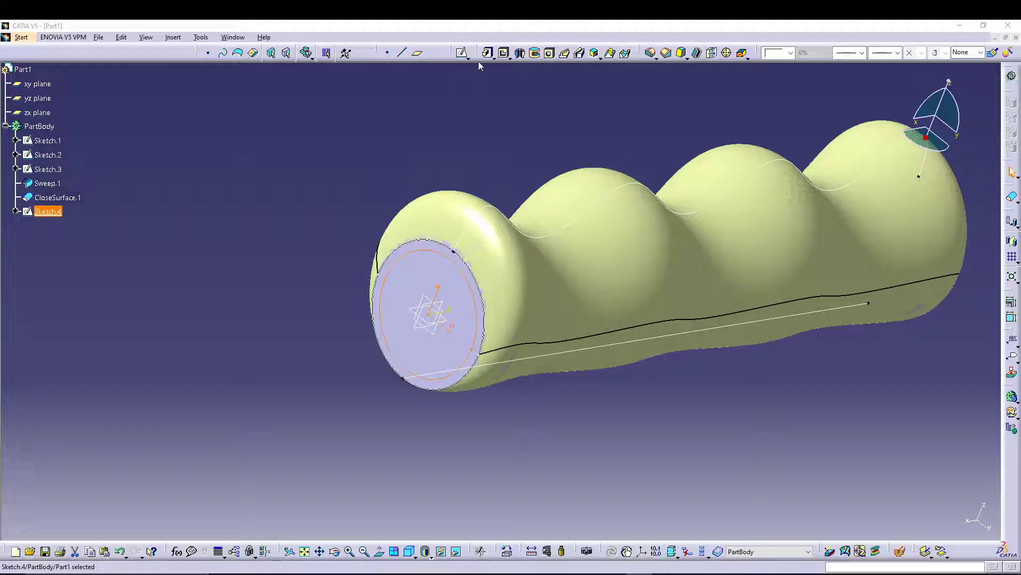
# Step: Pocket Sketch.4 up to last to form the 13 mm bore, then hide Sweep.1
pyautogui.click(504, 53)
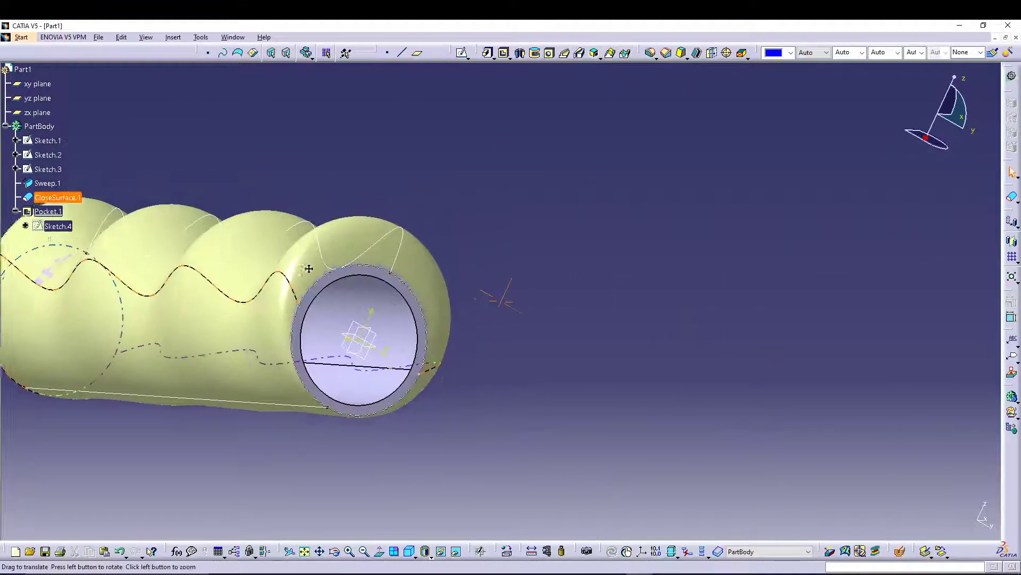
pyautogui.moveTo(309, 269); pyautogui.dragTo(632, 329)
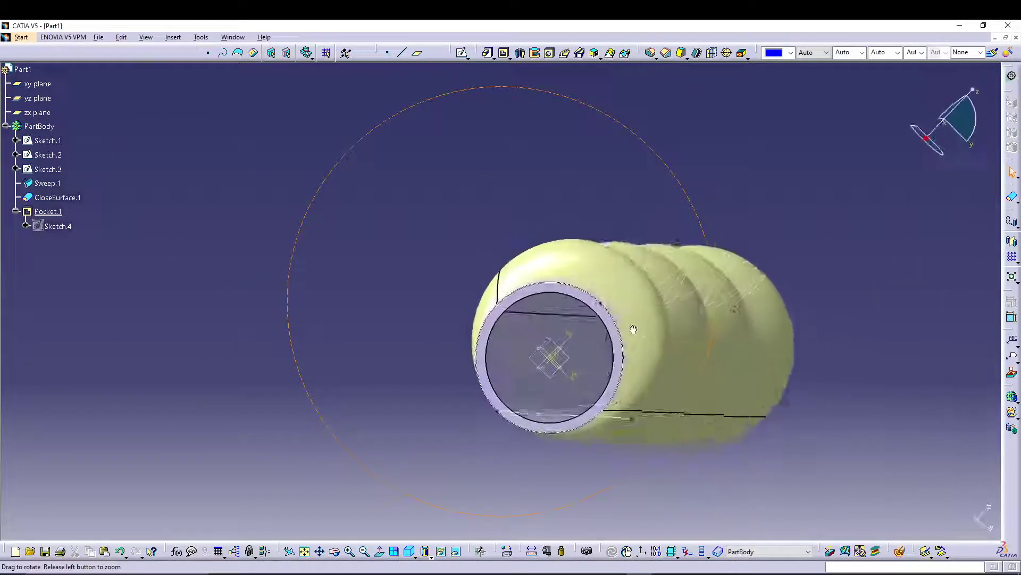
pyautogui.moveTo(633, 329); pyautogui.dragTo(717, 210)
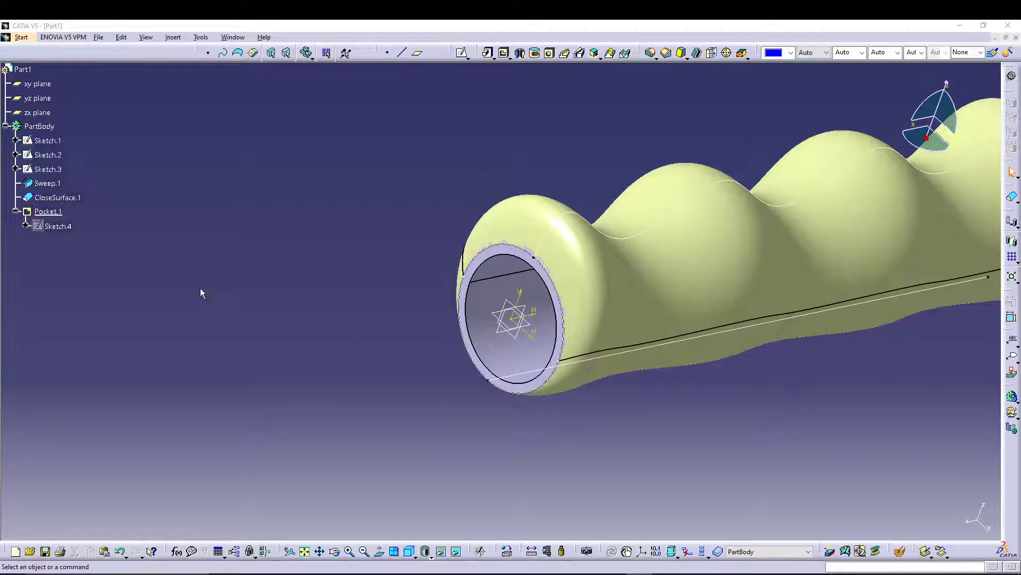
pyautogui.click(47, 183)
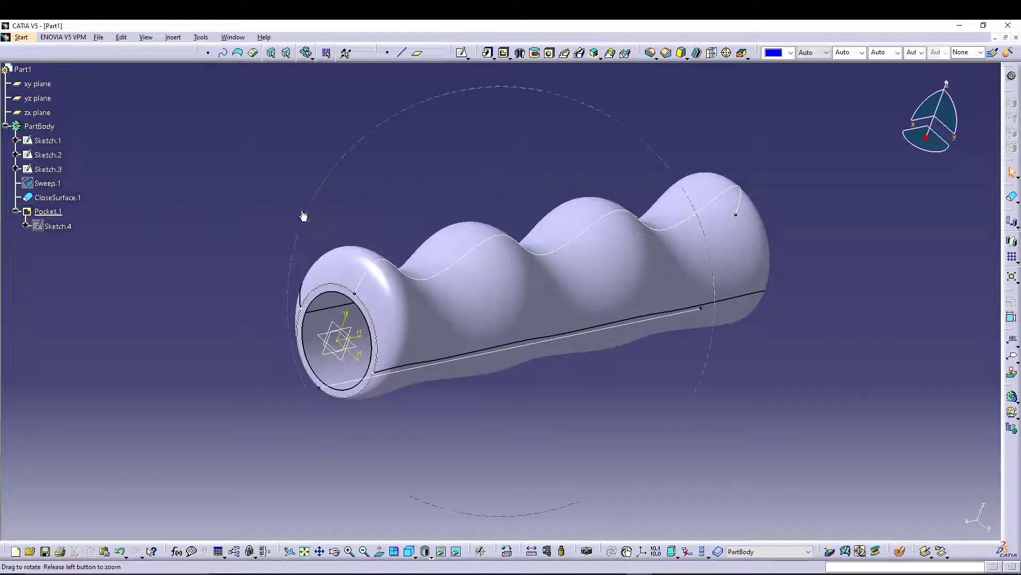
pyautogui.moveTo(302, 215); pyautogui.dragTo(302, 263)
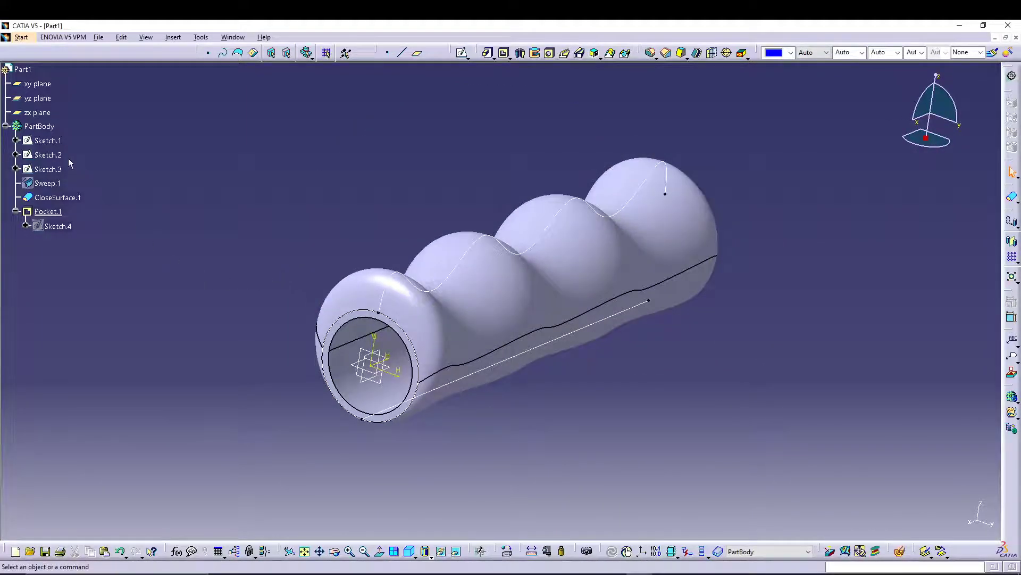
pyautogui.moveTo(440, 543)
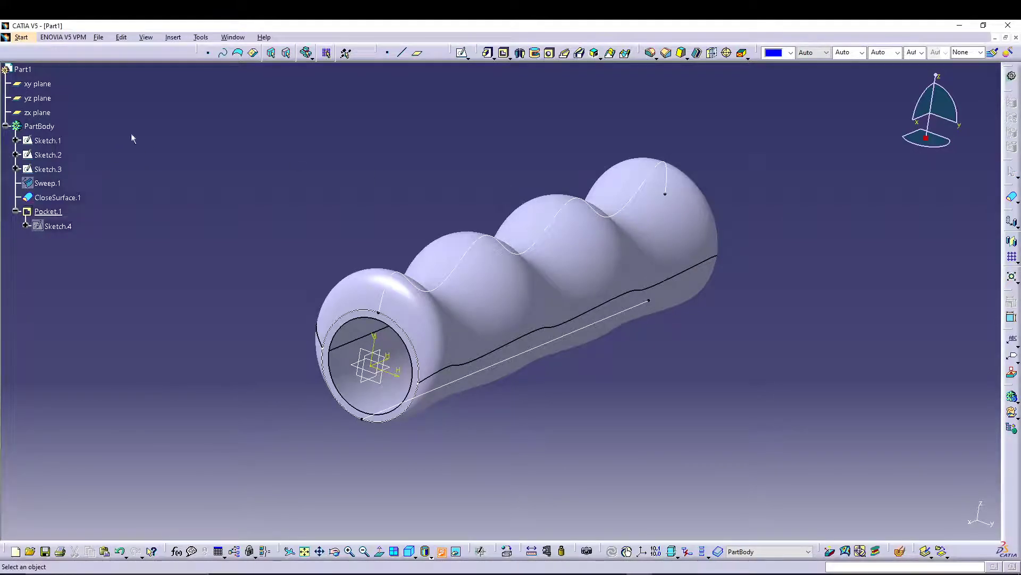
# Step: Hide Sketch.1–3 and the xy, yz, zx planes, then open the material catalog
pyautogui.click(47, 169)
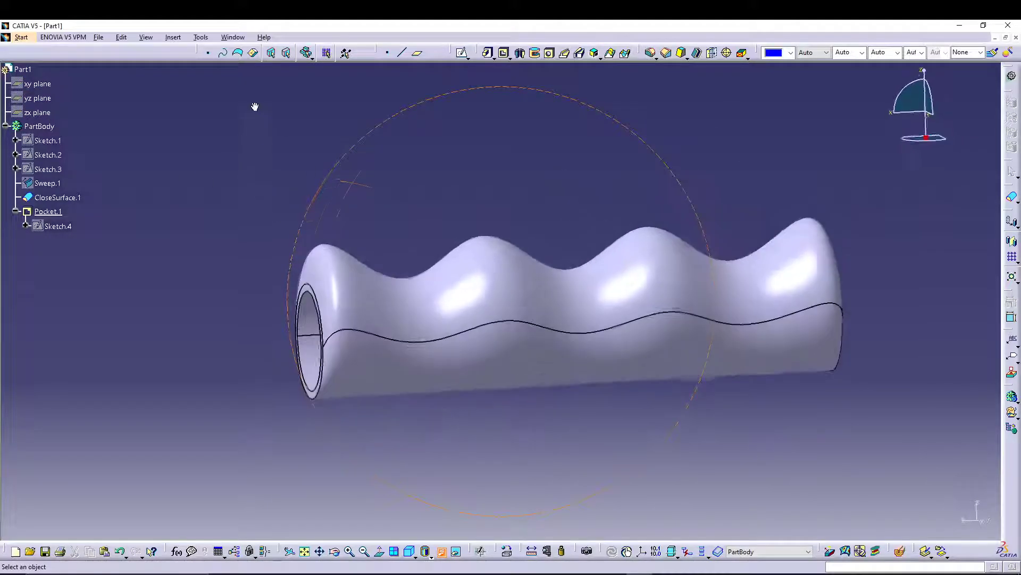
pyautogui.click(442, 551)
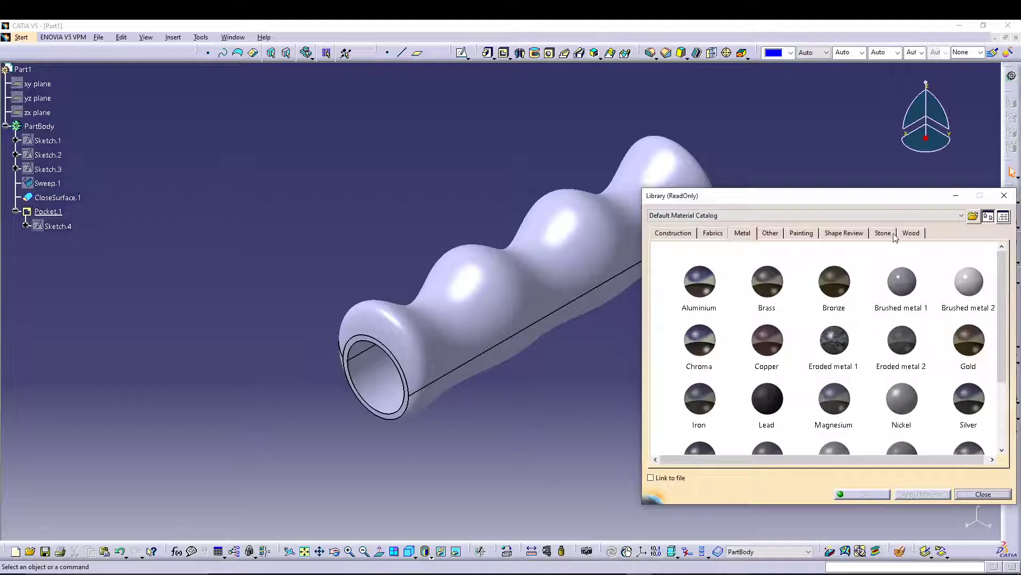
# Step: Apply Black paint to the grip and display it with Shading with Material
pyautogui.click(911, 232)
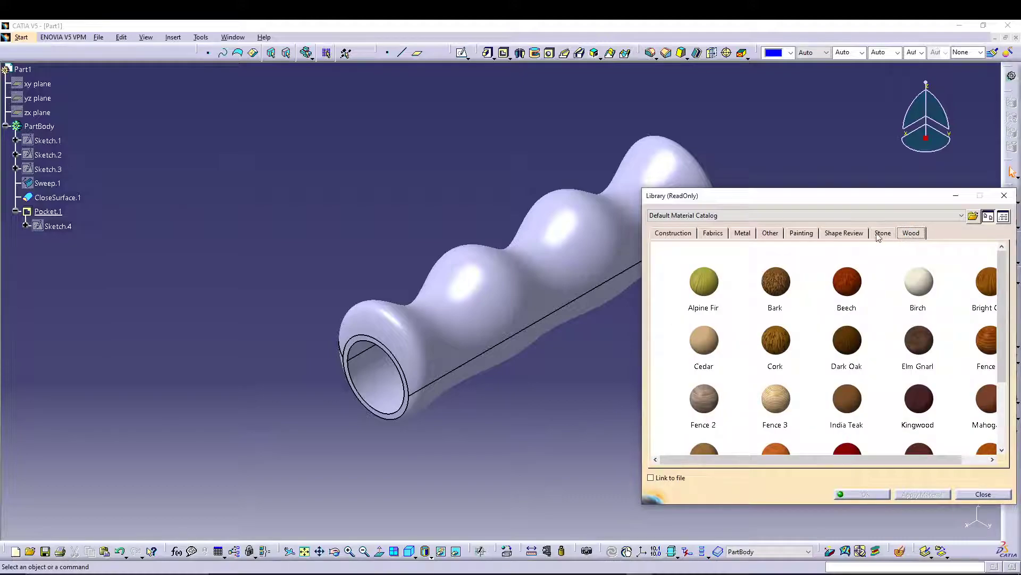
pyautogui.click(801, 232)
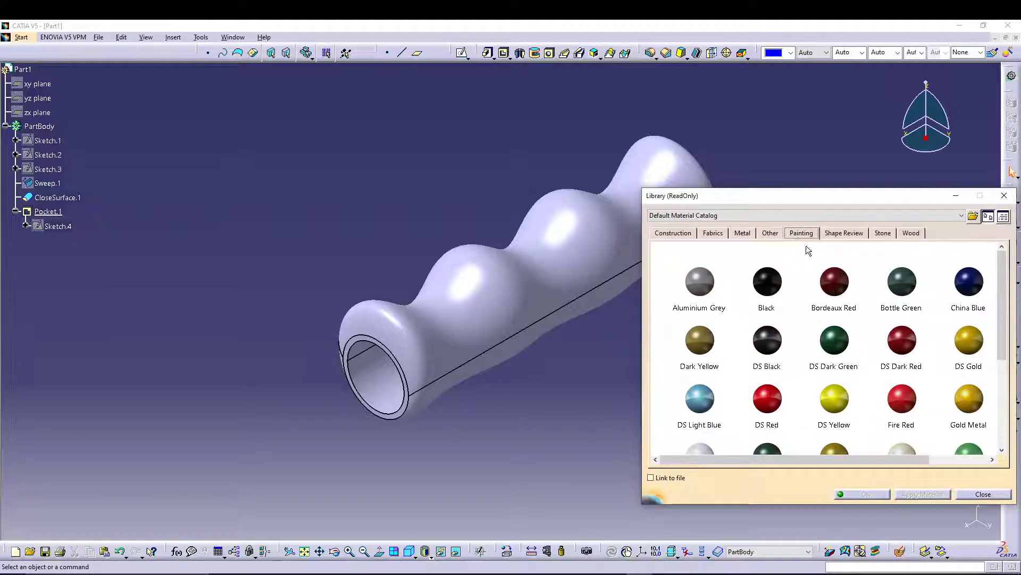
pyautogui.click(766, 282)
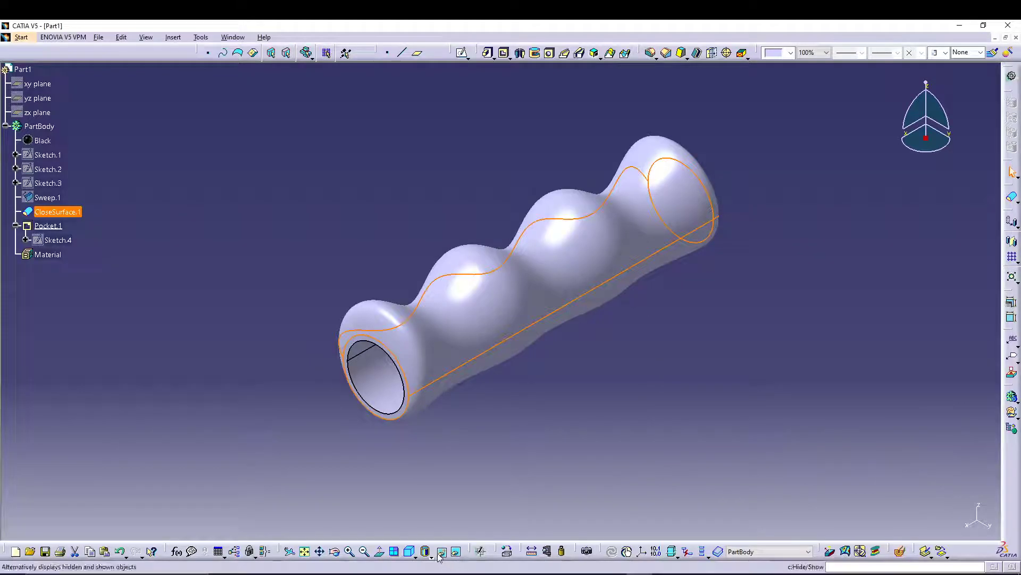
pyautogui.click(435, 551)
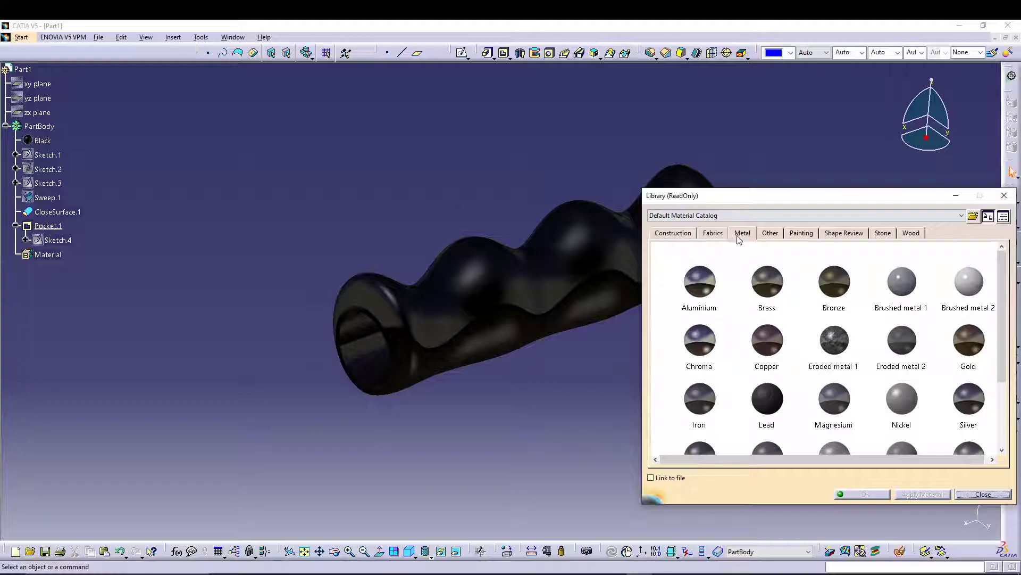
# Step: Replace the grip's Black paint with the Brown Fiber fabric material
pyautogui.click(711, 232)
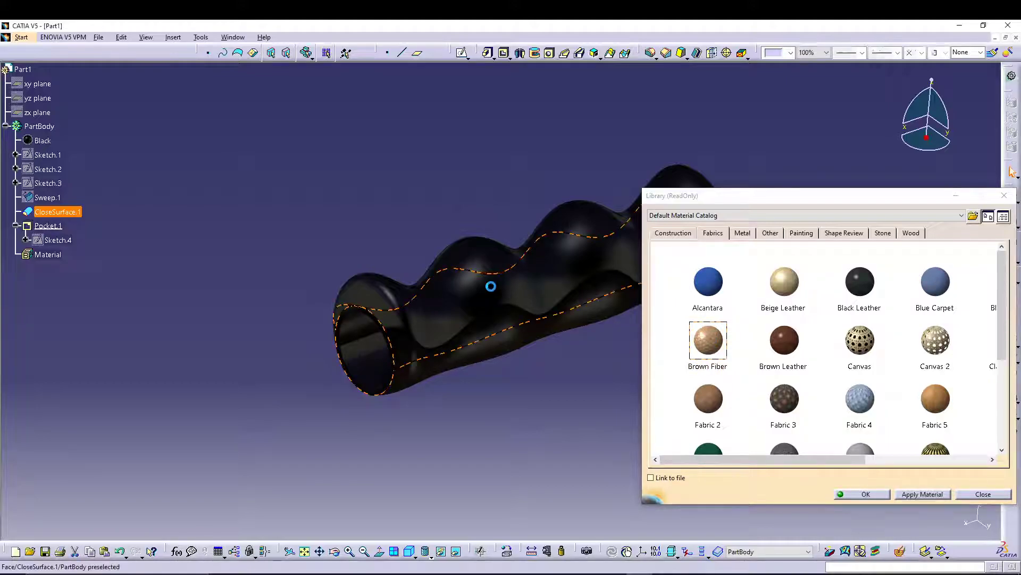
pyautogui.click(922, 494)
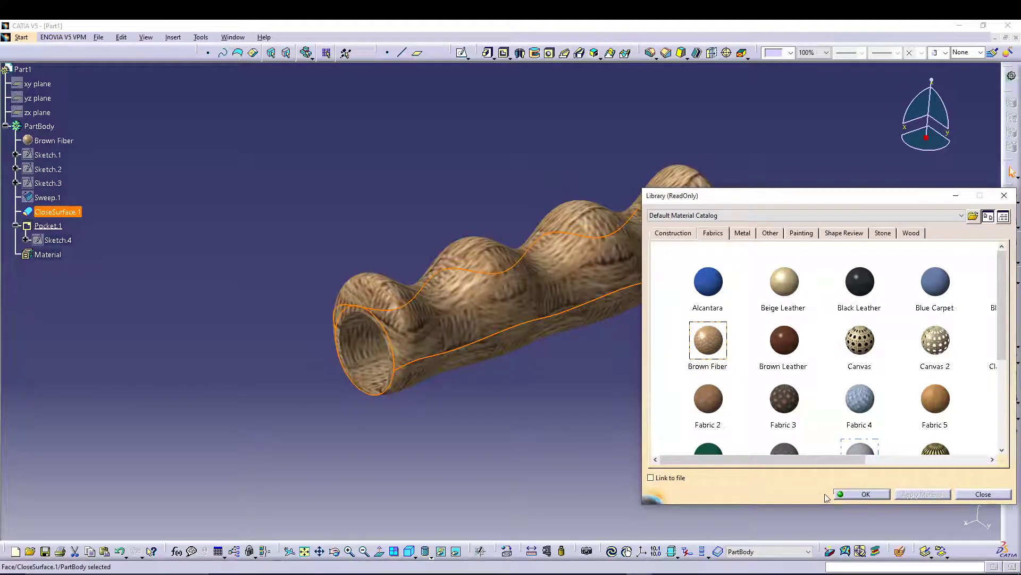
pyautogui.click(865, 493)
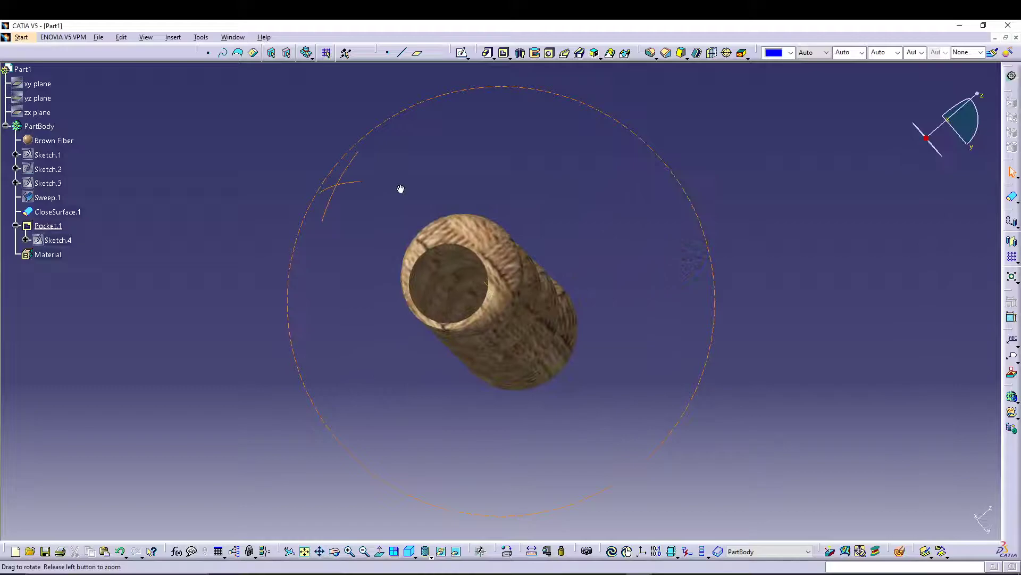
pyautogui.moveTo(401, 189); pyautogui.dragTo(183, 248)
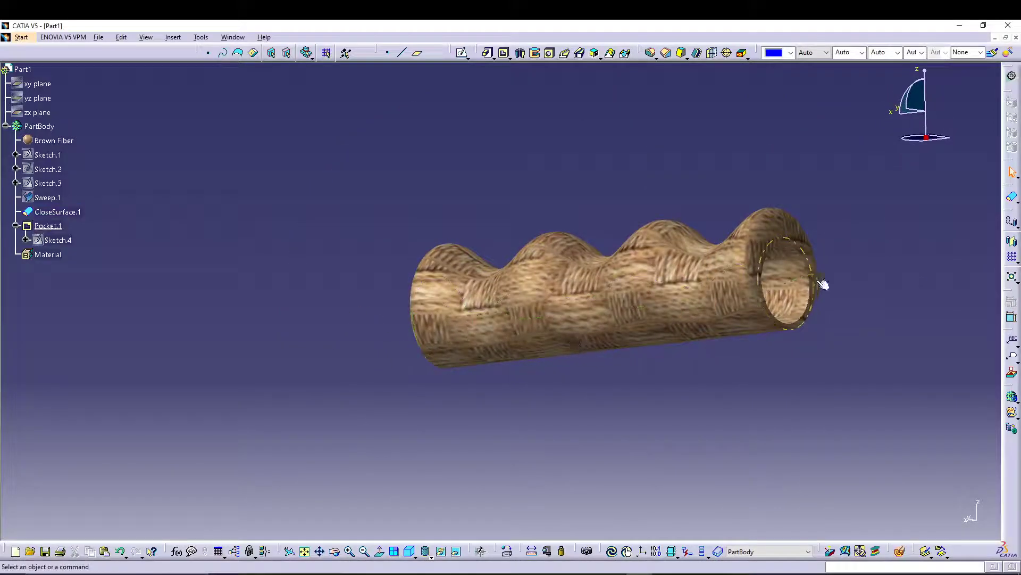
pyautogui.moveTo(821, 285); pyautogui.dragTo(496, 328)
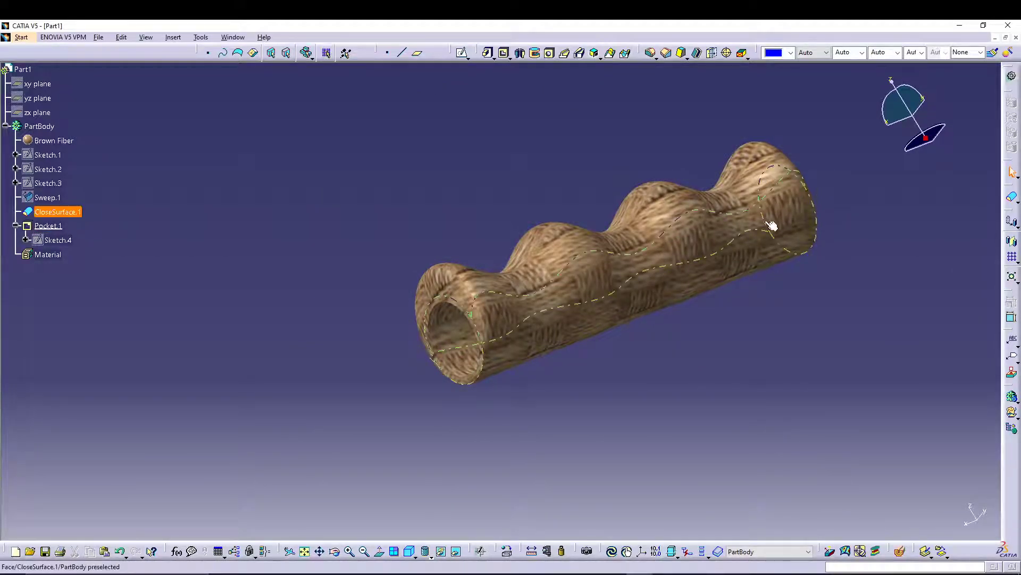
pyautogui.click(813, 322)
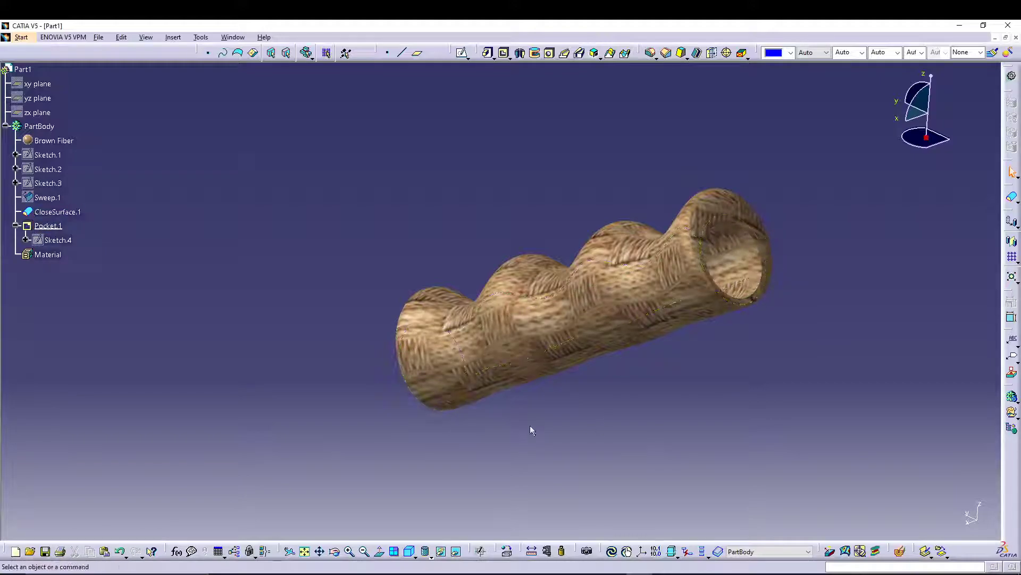
pyautogui.moveTo(531, 430); pyautogui.dragTo(584, 382)
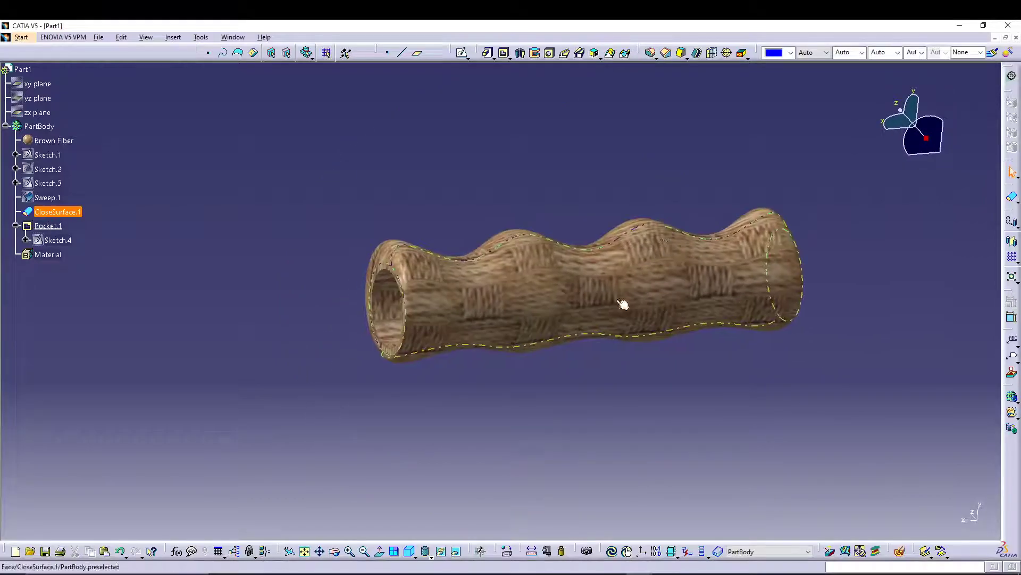
pyautogui.moveTo(622, 305); pyautogui.dragTo(618, 349)
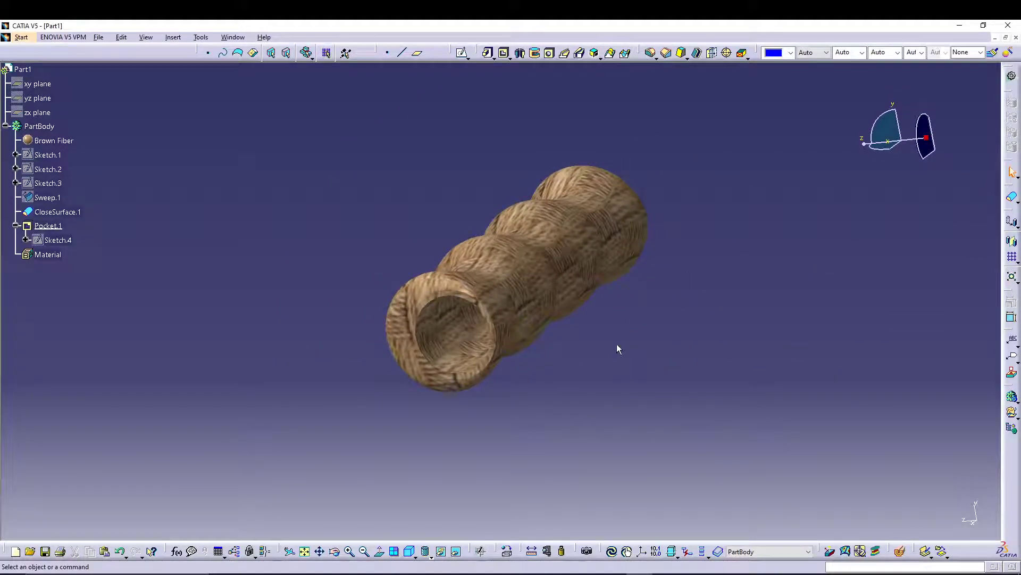